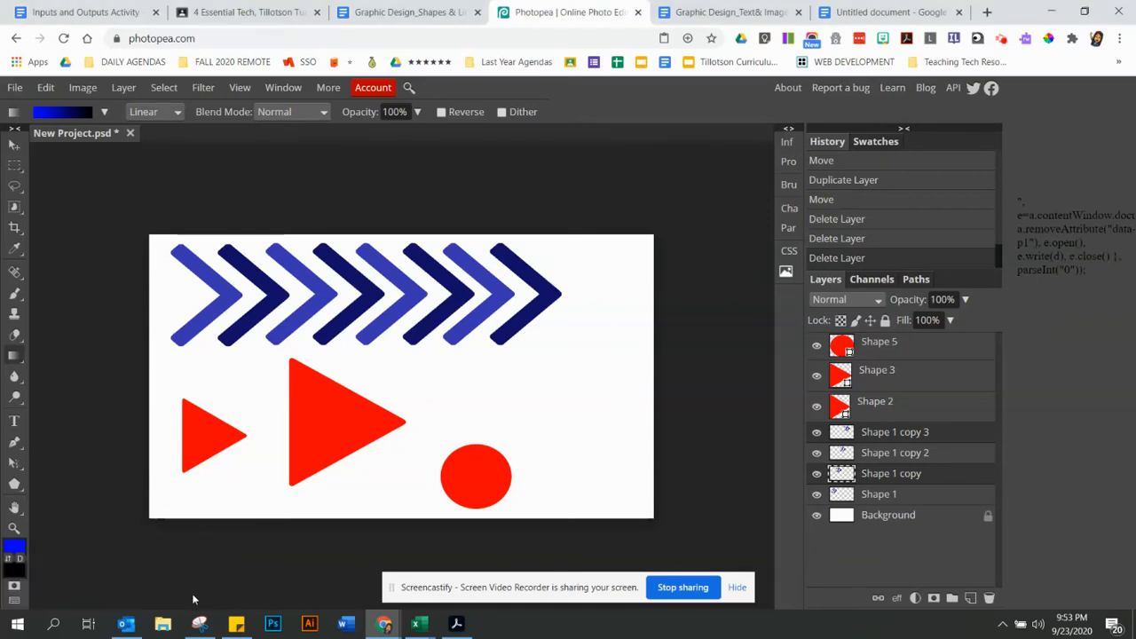
mouse_move(89, 422)
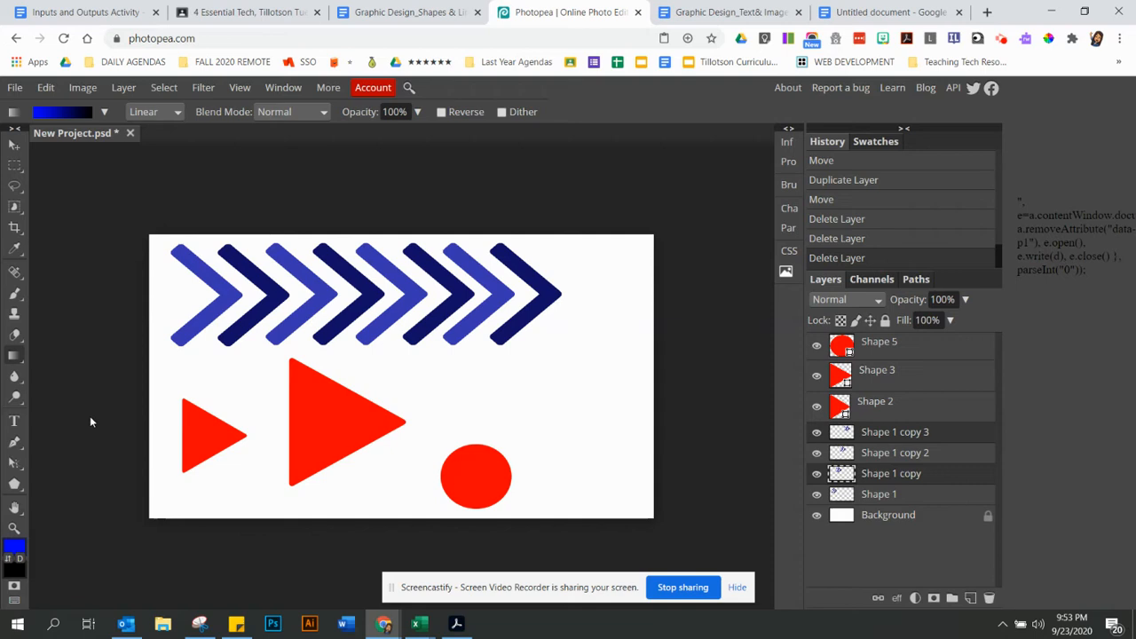
mouse_move(14, 355)
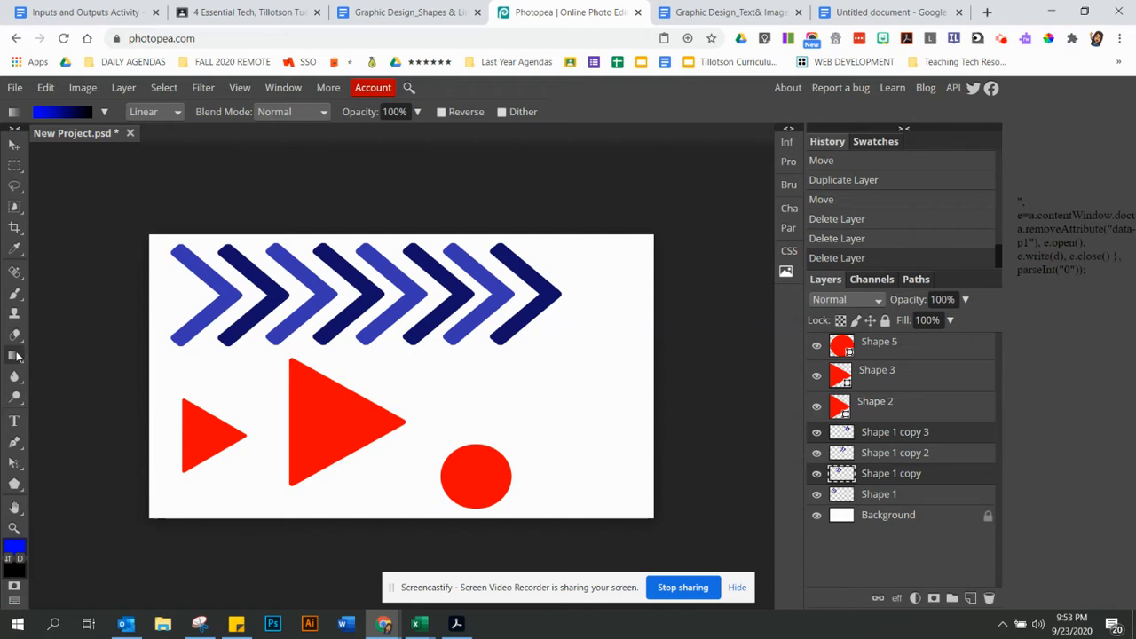
- Switch the fill tool to Paint Bucket and back to the Gradient tool
left_click(14, 355)
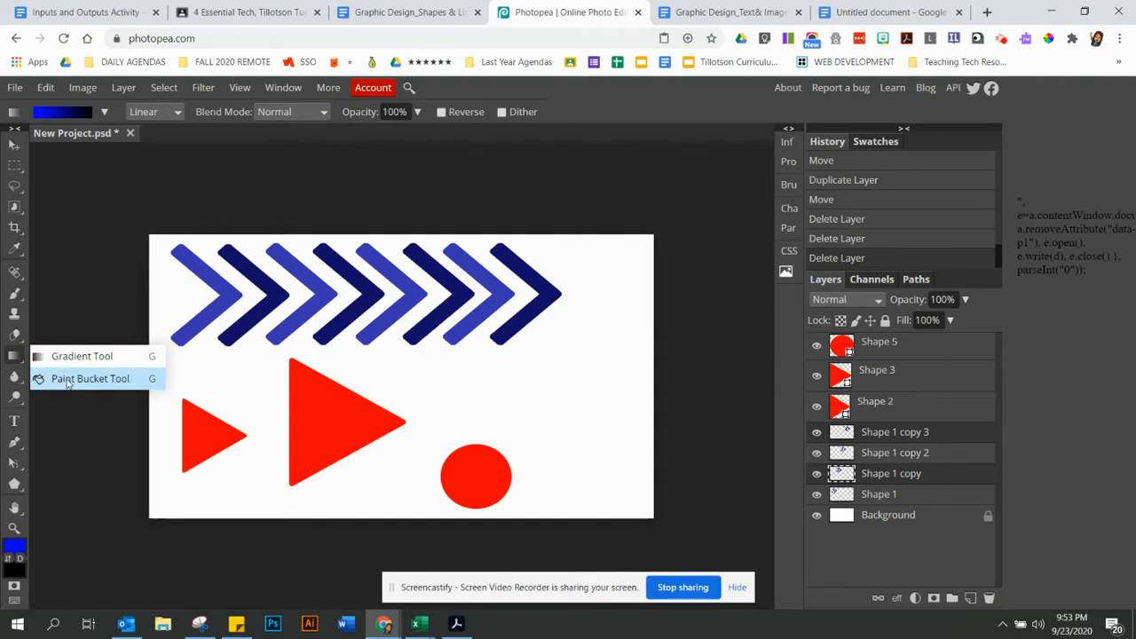
left_click(89, 378)
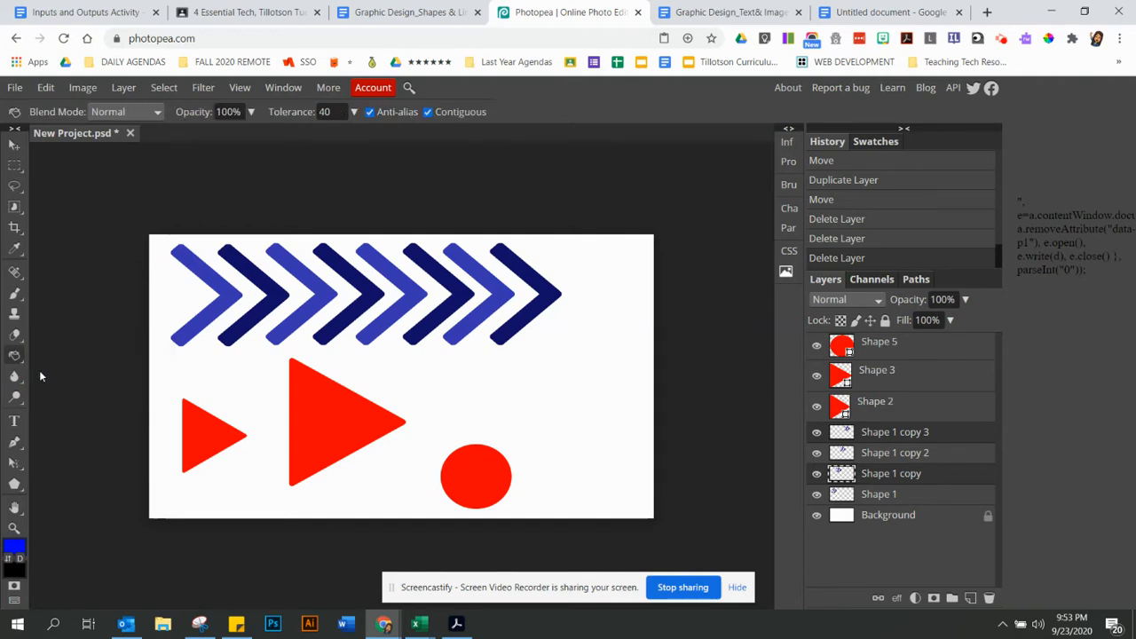
left_click(14, 357)
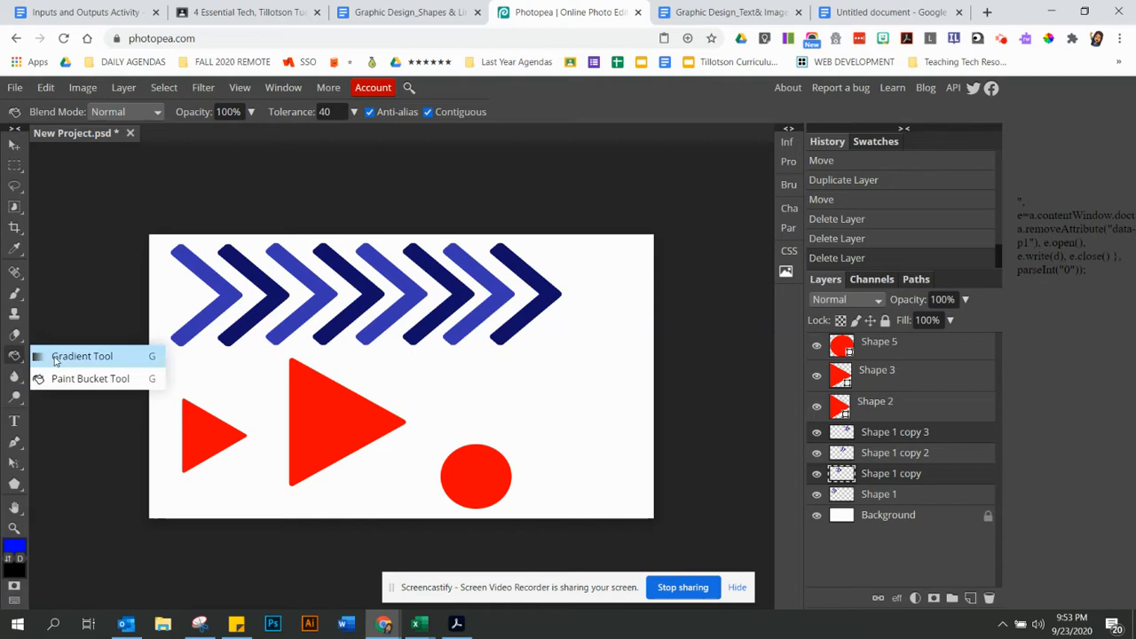
left_click(82, 354)
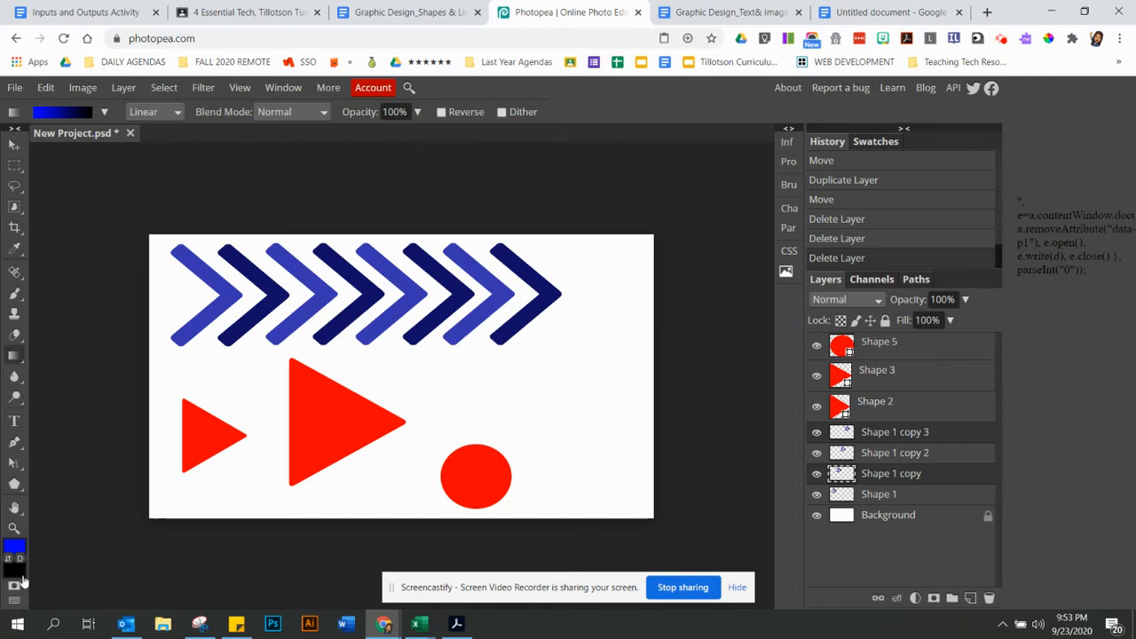
- Set the foreground colour to pink and the background colour to near-white
left_click(62, 112)
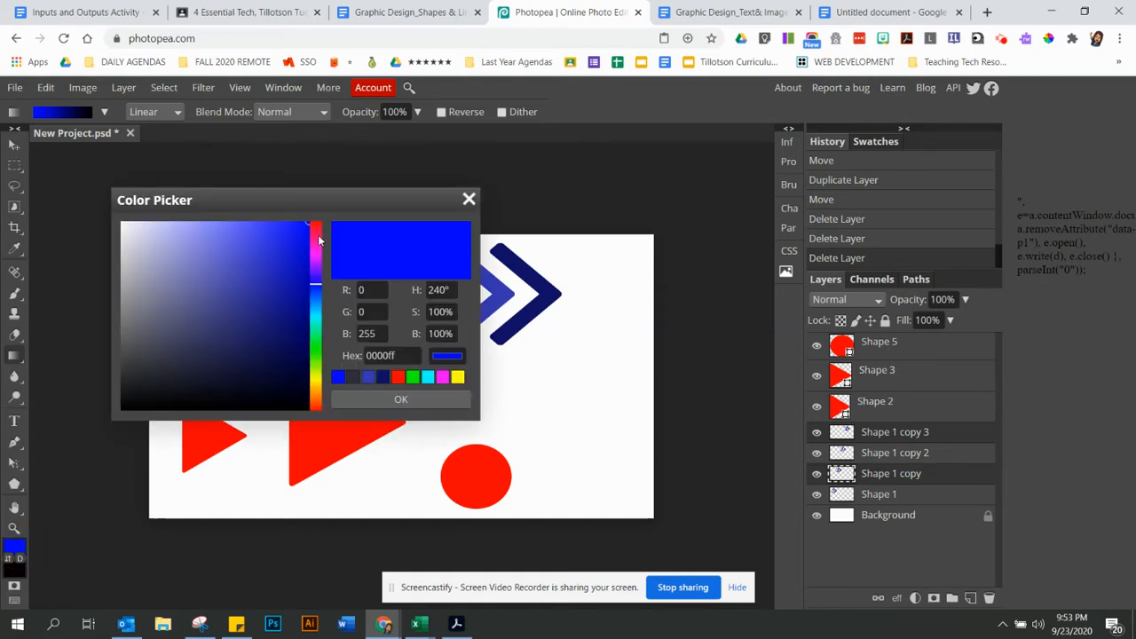
left_click(288, 241)
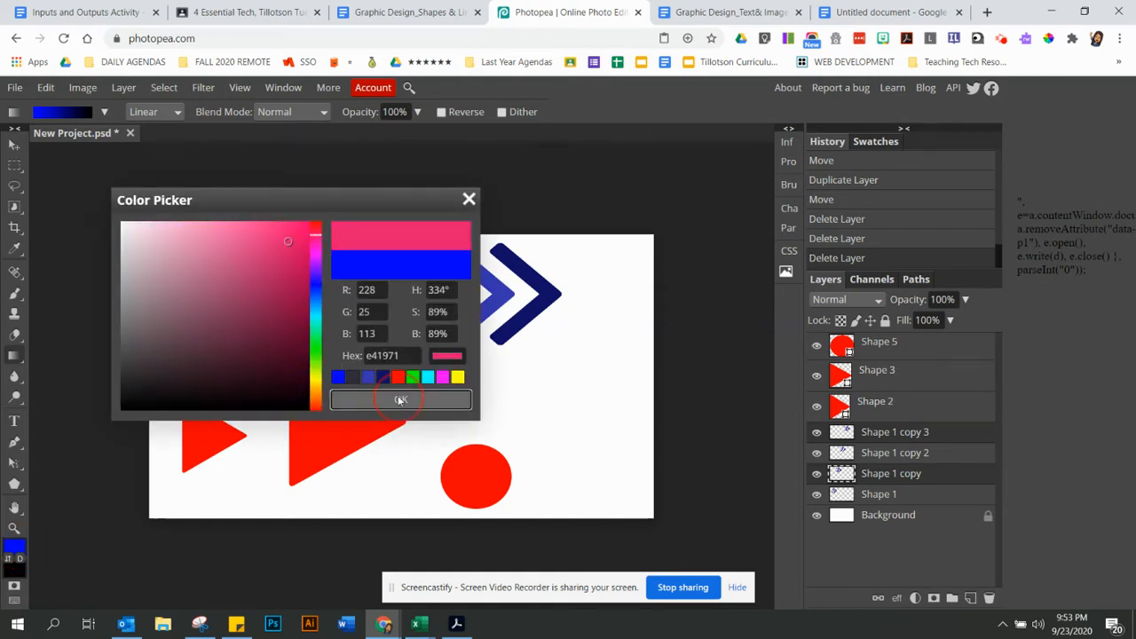
left_click(401, 401)
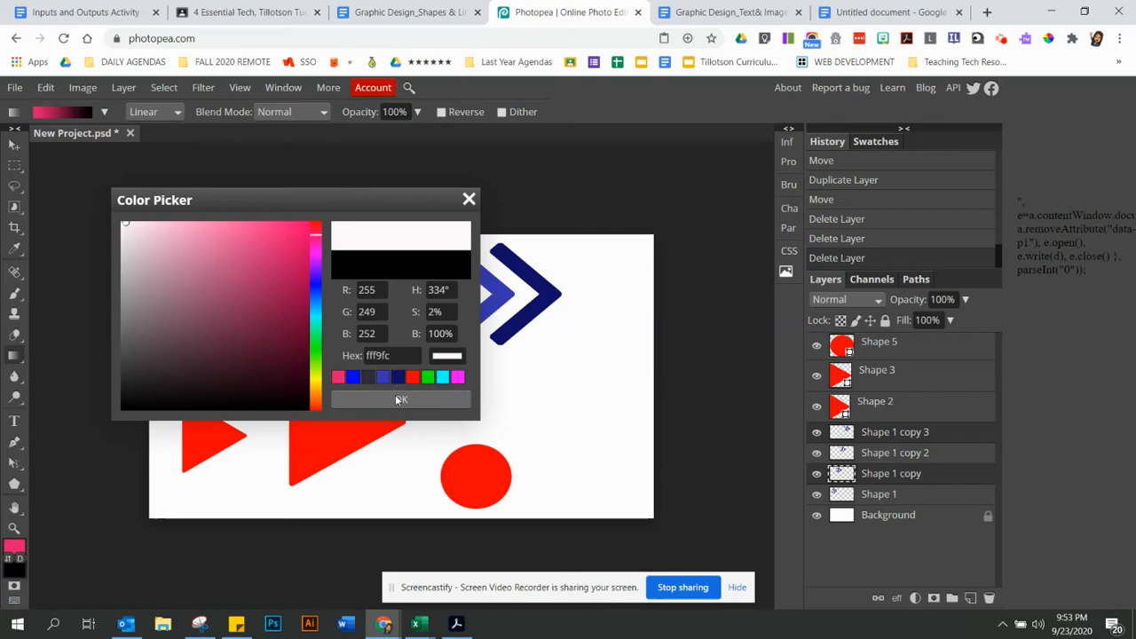
left_click(401, 399)
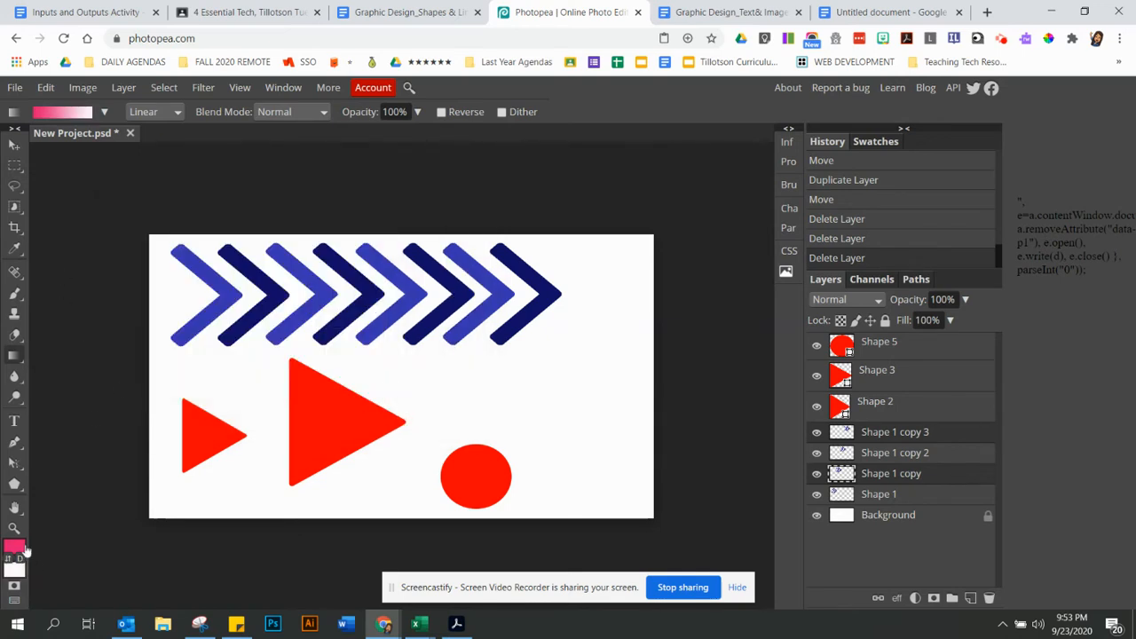
mouse_move(99, 235)
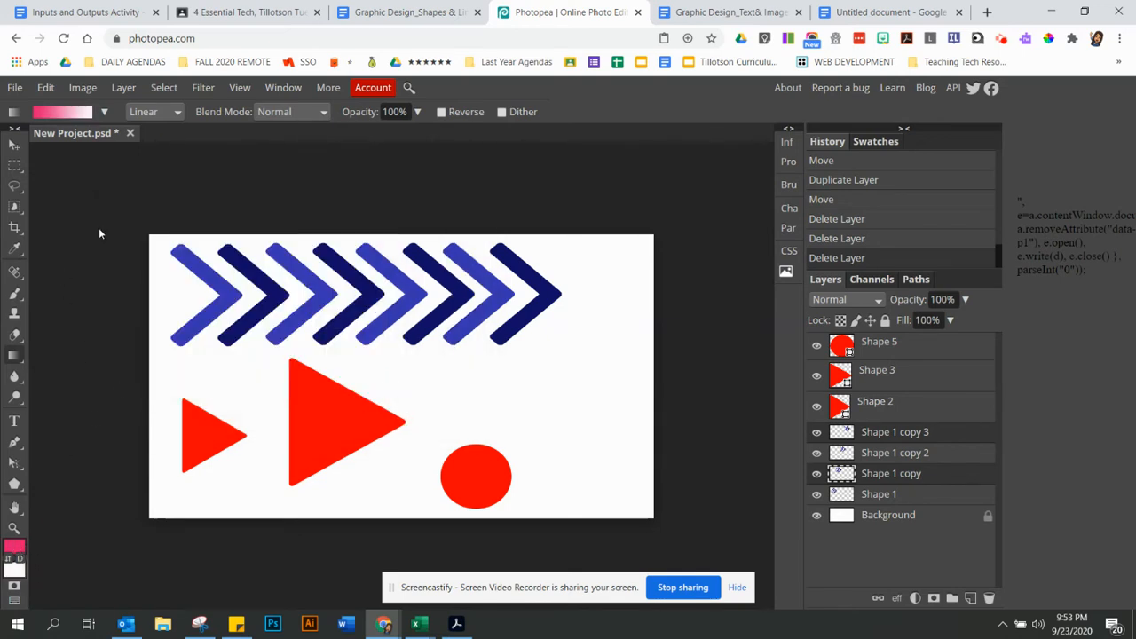
- Set the gradient's left colour stop to teal and its right stop to pink
left_click(62, 110)
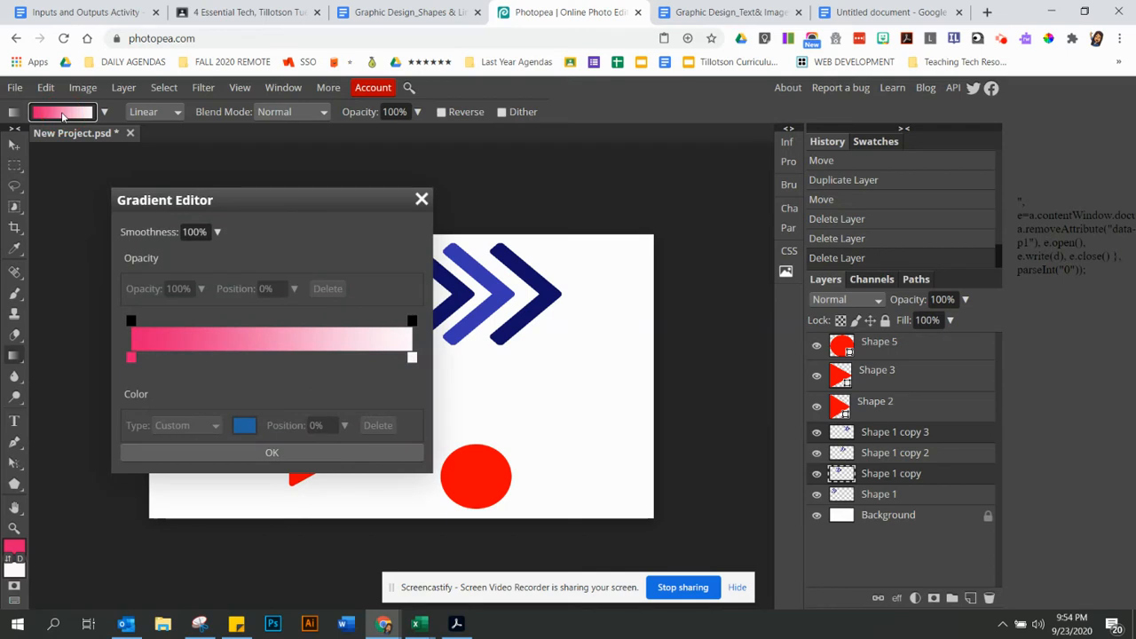
left_click(132, 359)
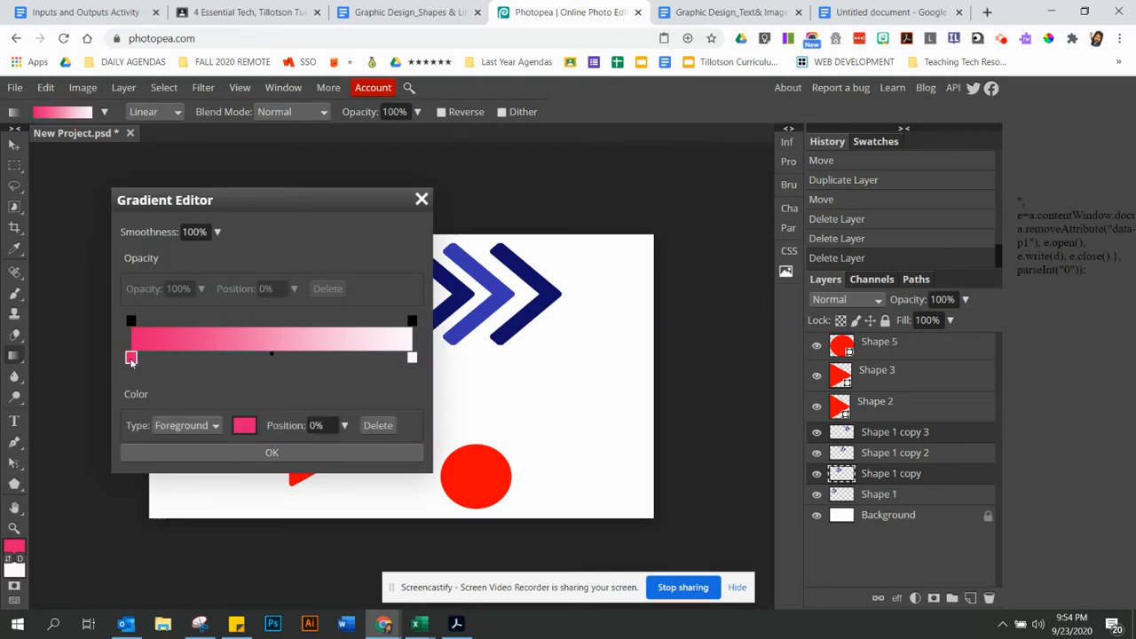
left_click(245, 426)
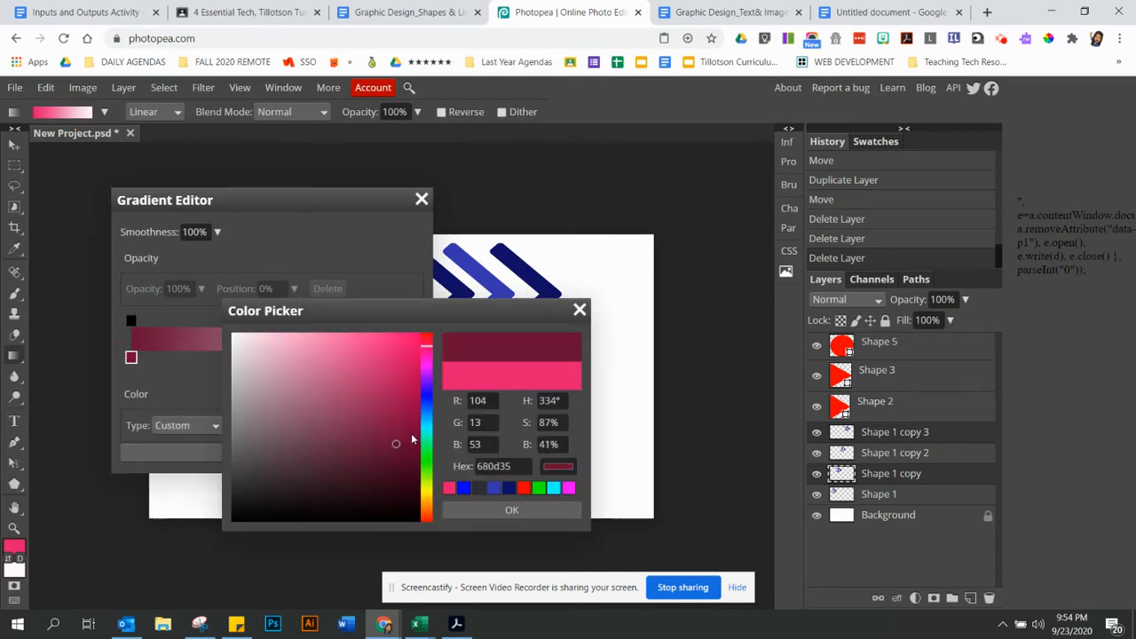
left_click(511, 510)
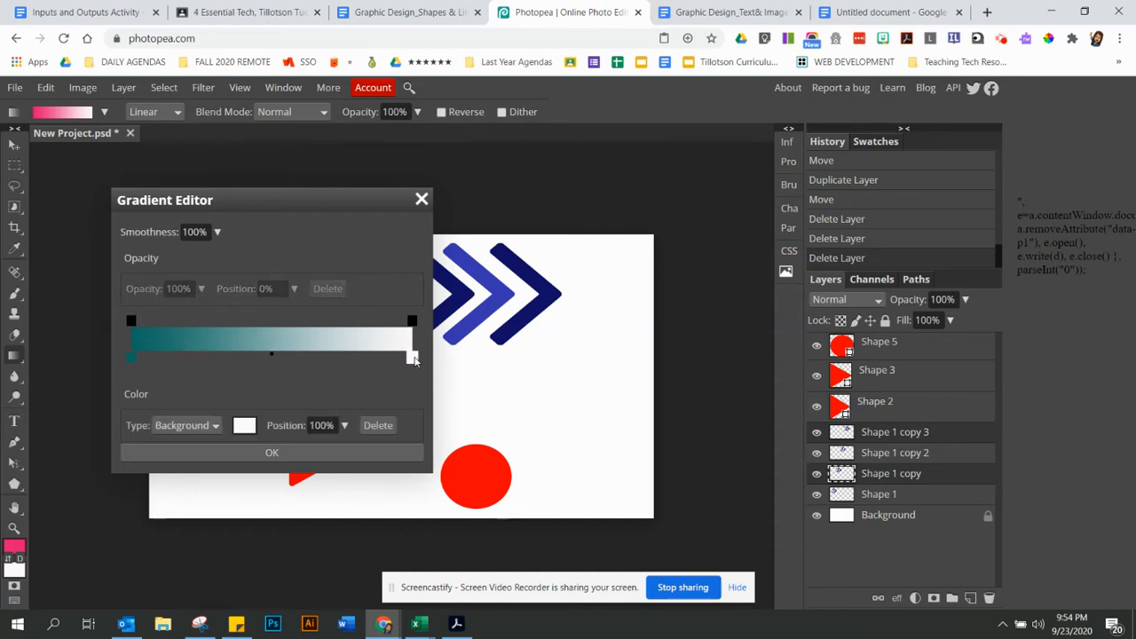
left_click(245, 426)
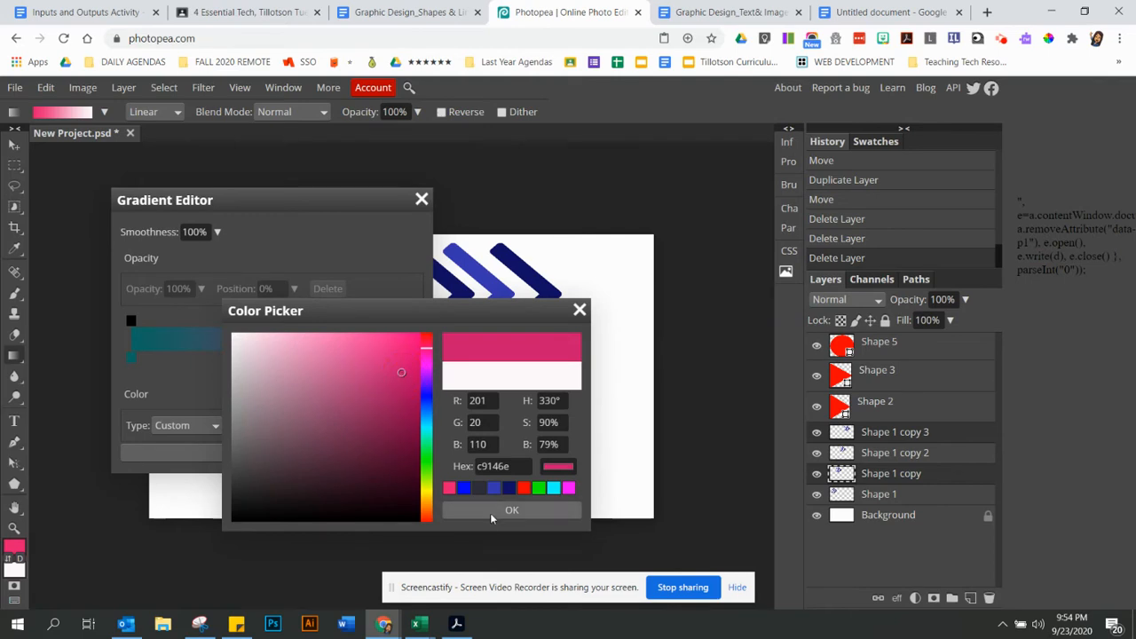
left_click(511, 509)
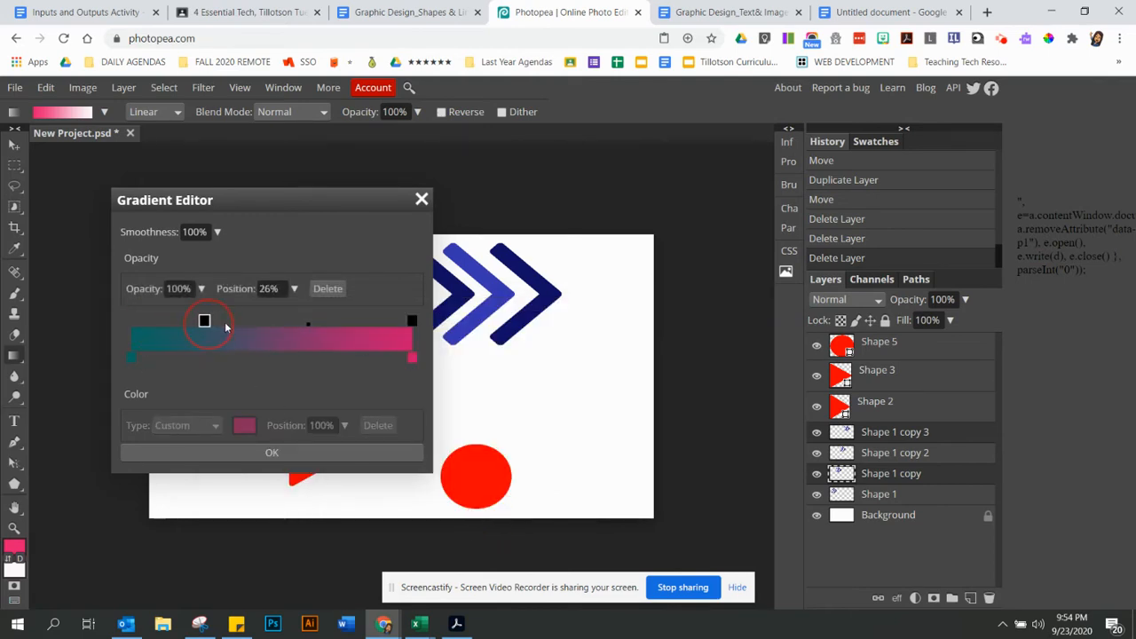
- Reposition an opacity stop along the gradient bar
left_click_drag(205, 321, 362, 321)
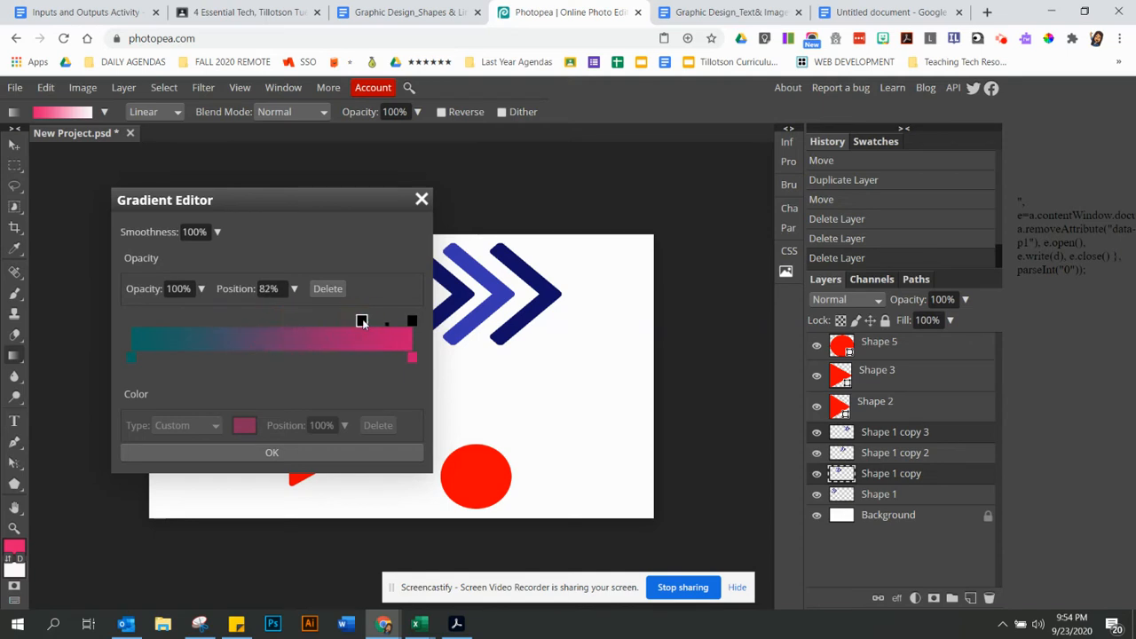
left_click_drag(362, 319, 326, 319)
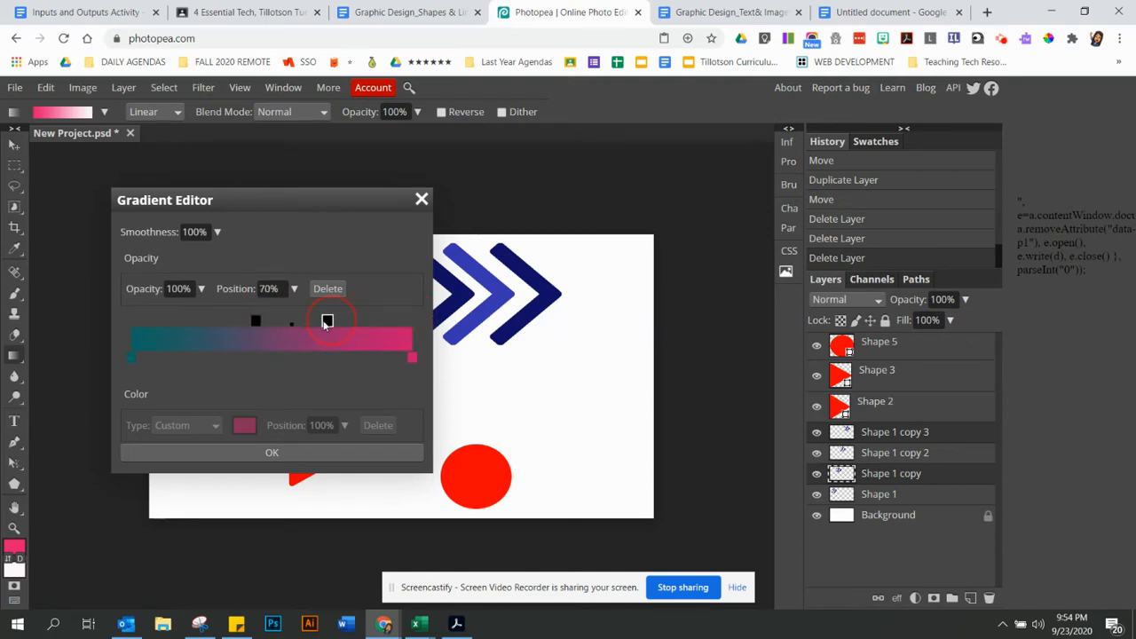
left_click_drag(326, 319, 317, 320)
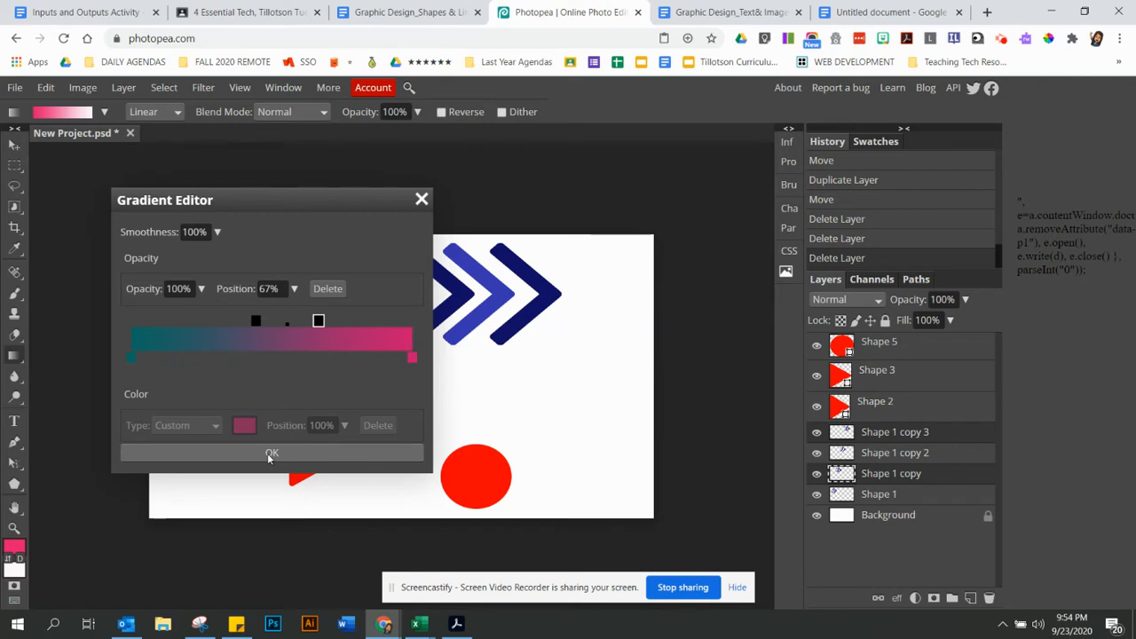
- Accept the teal-to-pink gradient, check it once more and close the editor
left_click(272, 453)
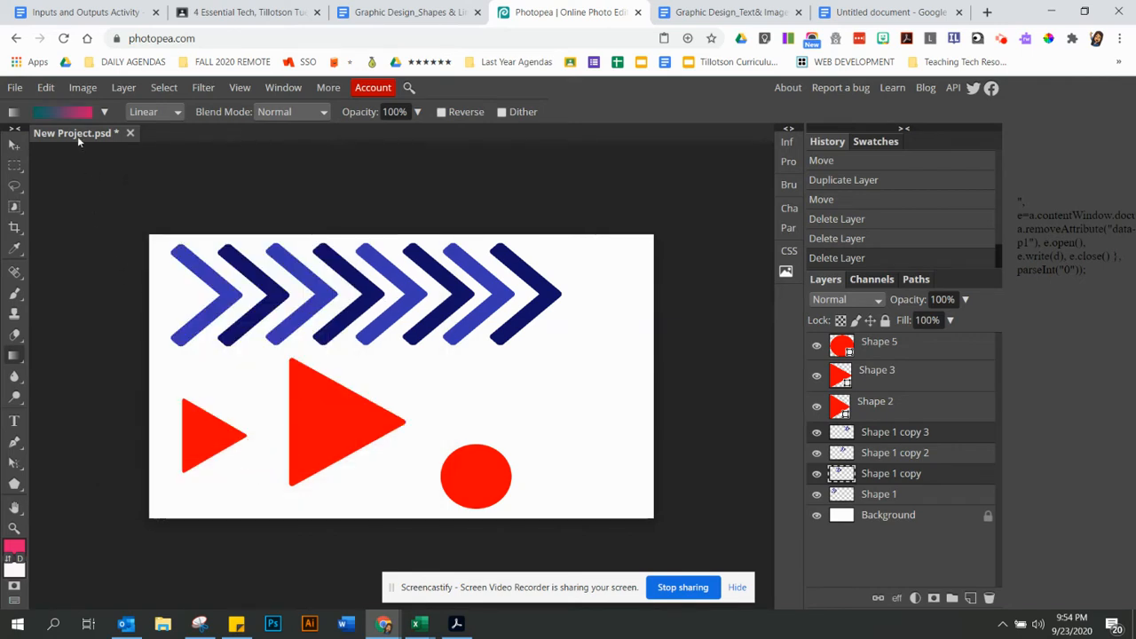
left_click(62, 110)
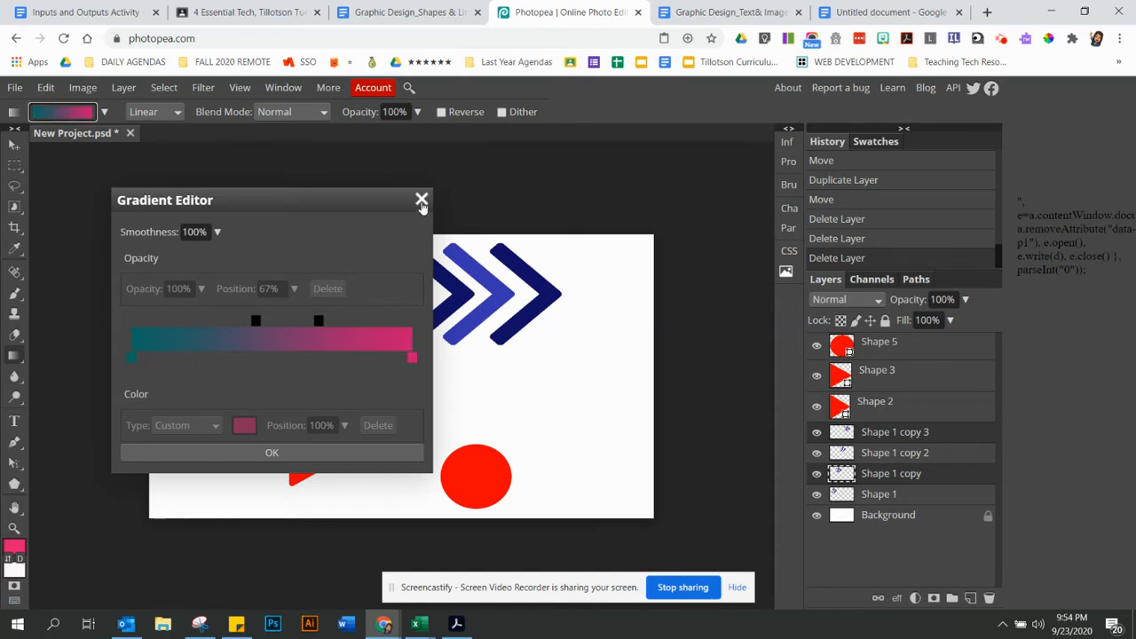
left_click(423, 199)
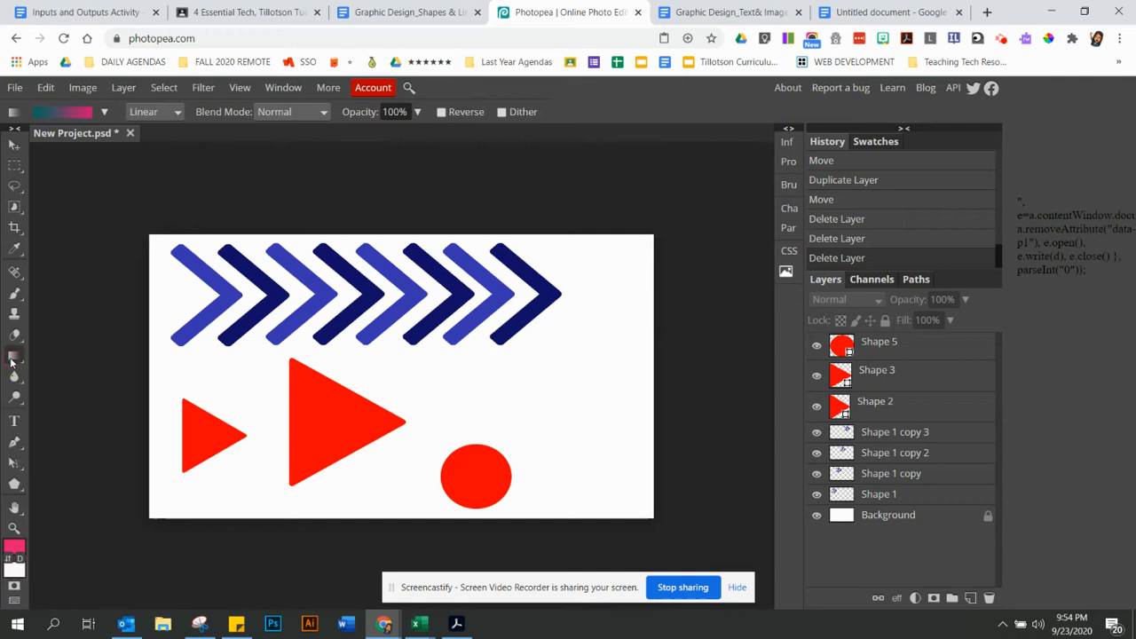
mouse_move(601, 536)
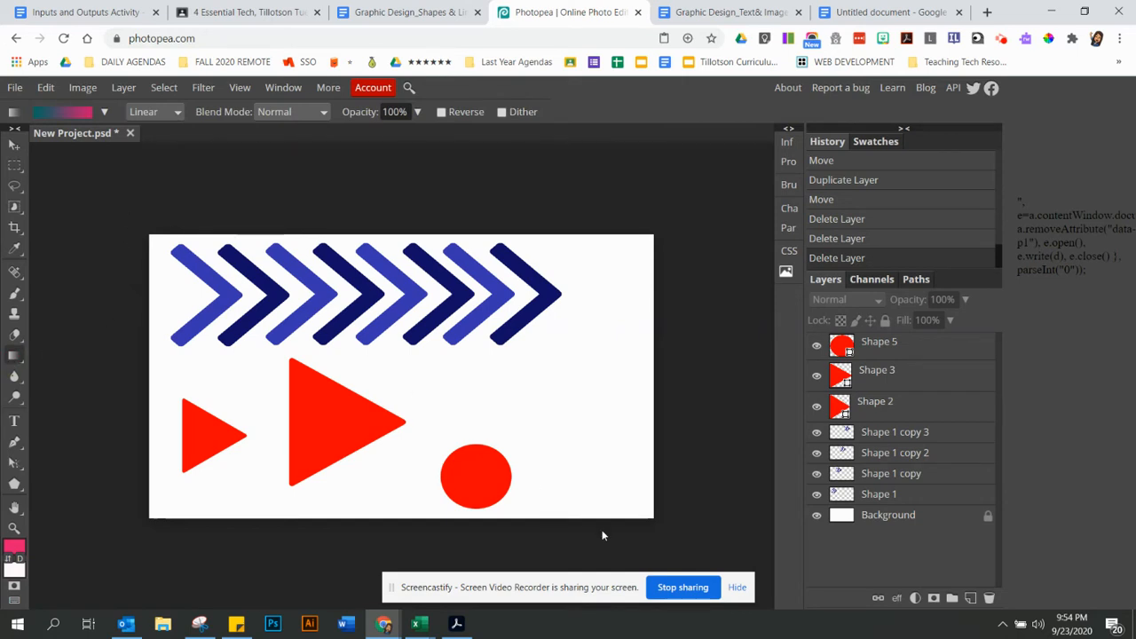
mouse_move(561, 378)
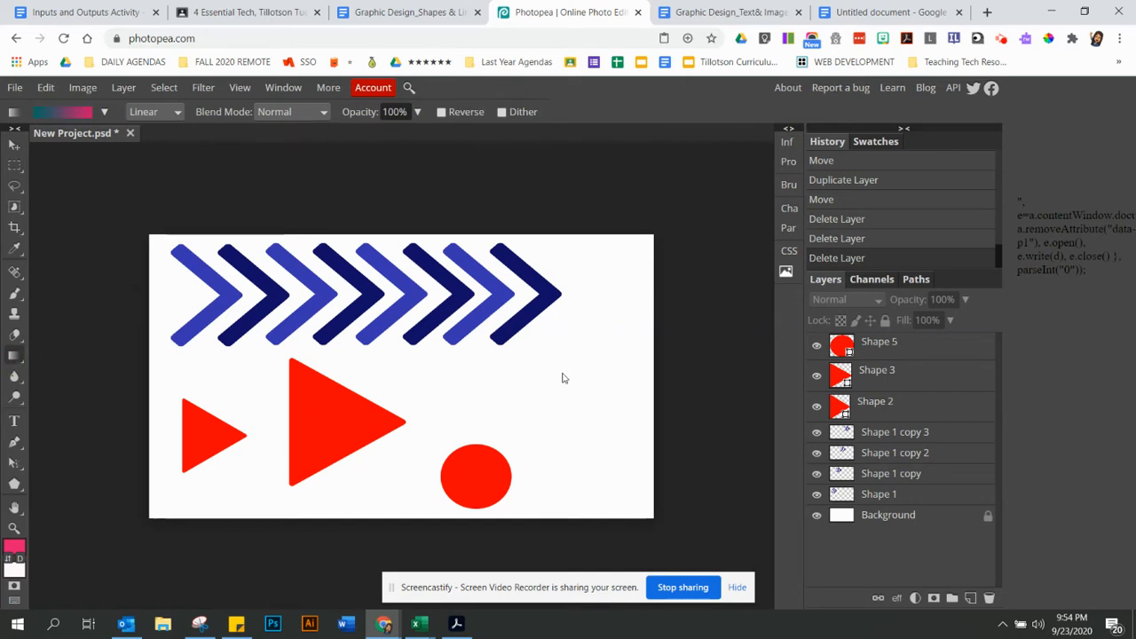
left_click(476, 302)
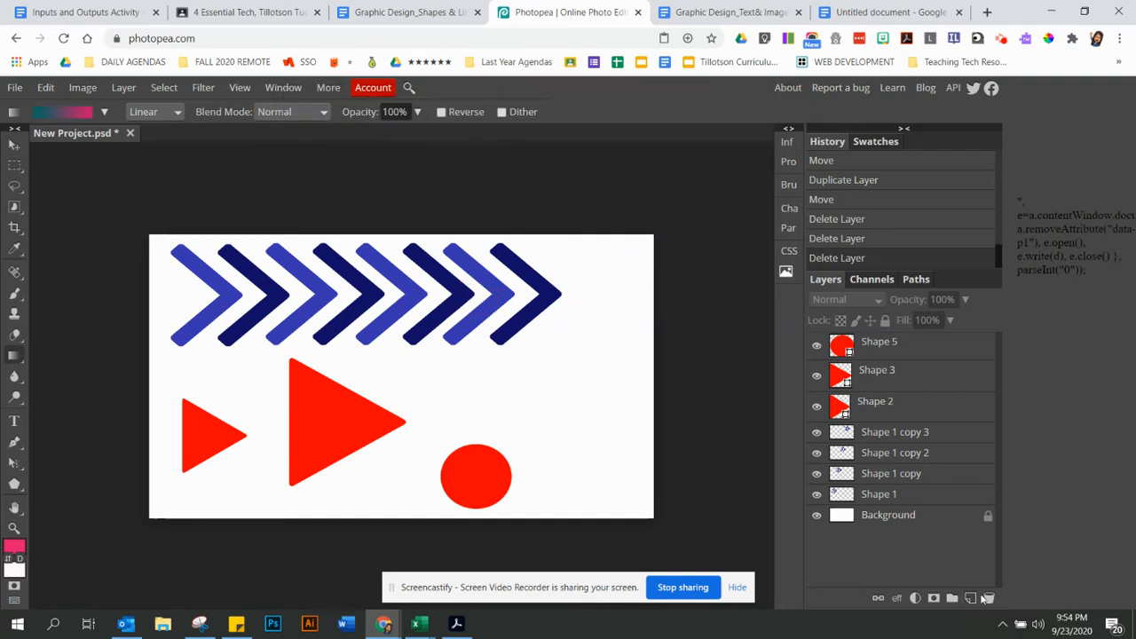
- Add a new layer above the shapes and undo the first diagonal gradient fill
left_click(969, 596)
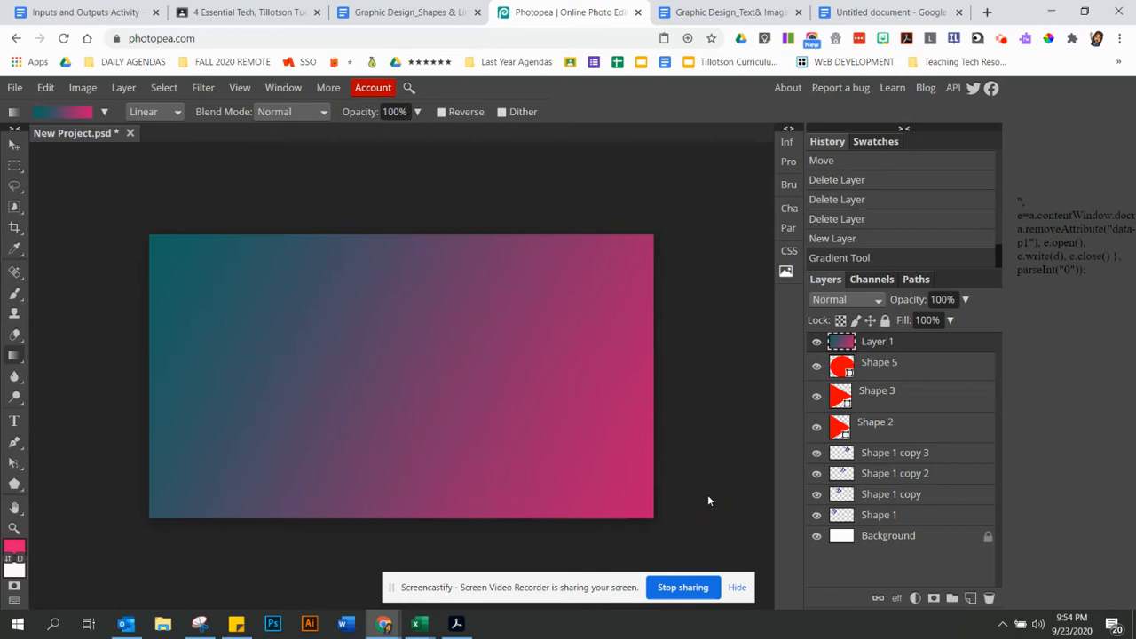
mouse_move(683, 405)
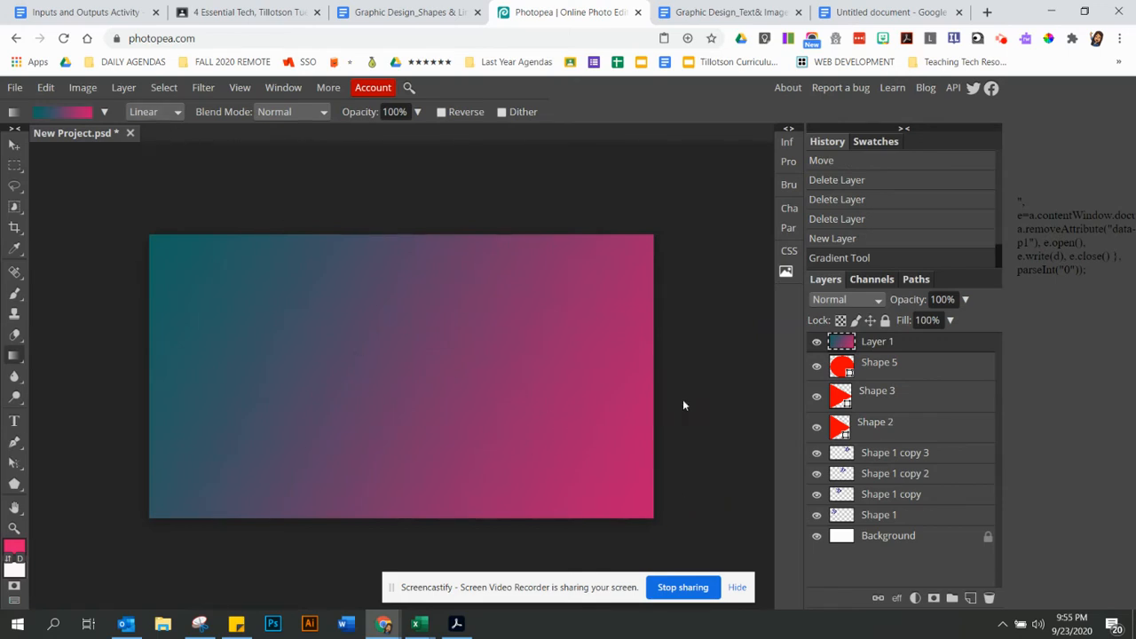
left_click(46, 87)
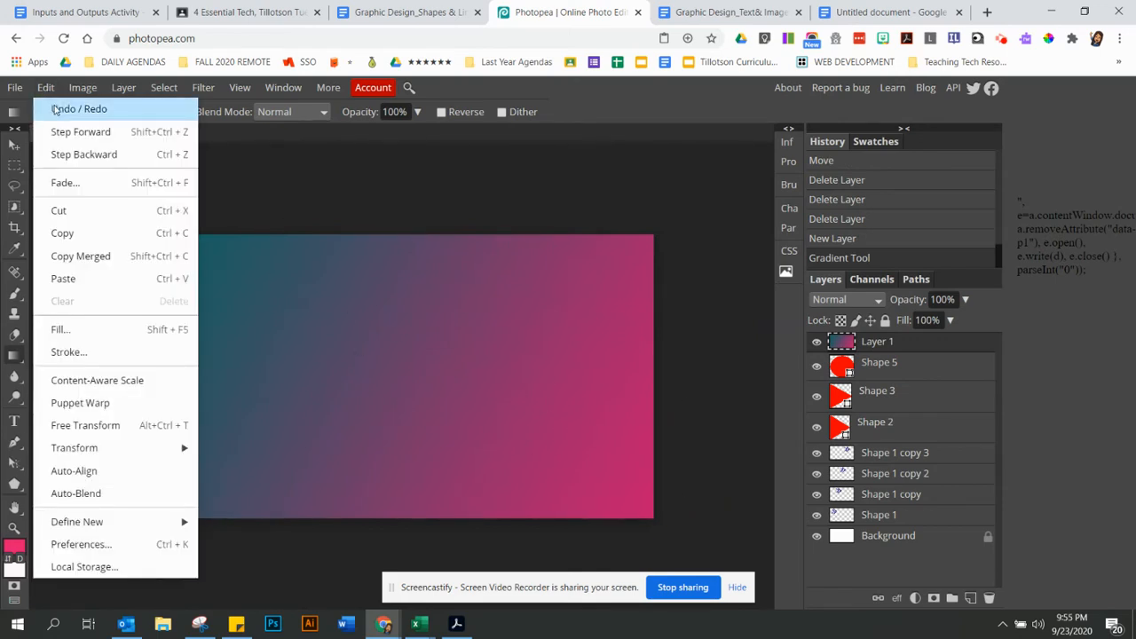
left_click(287, 380)
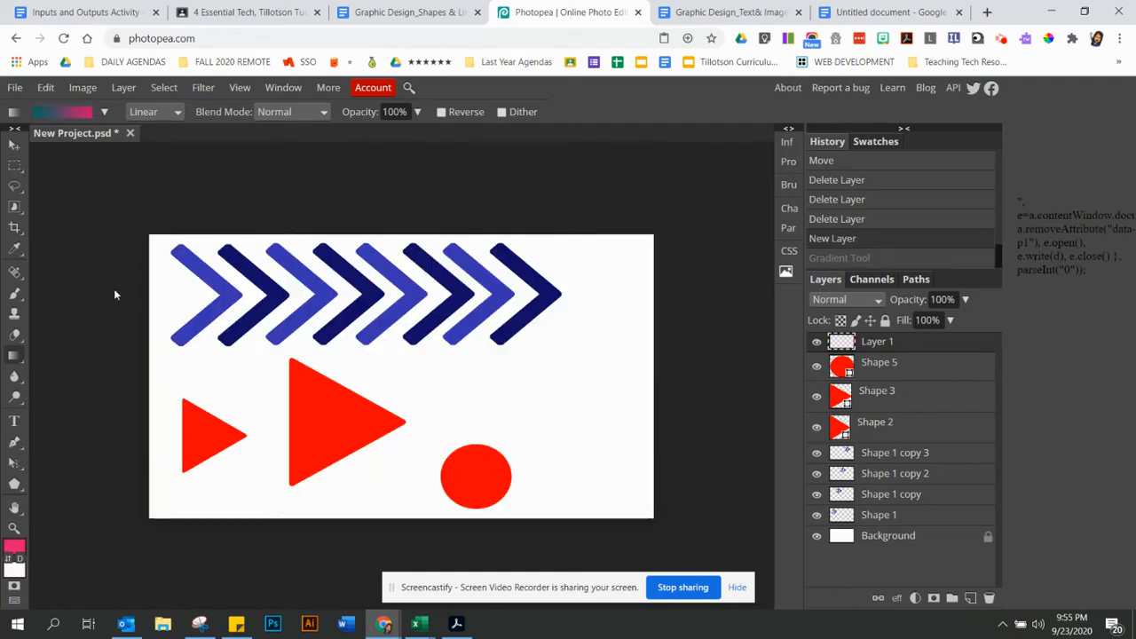
mouse_move(98, 352)
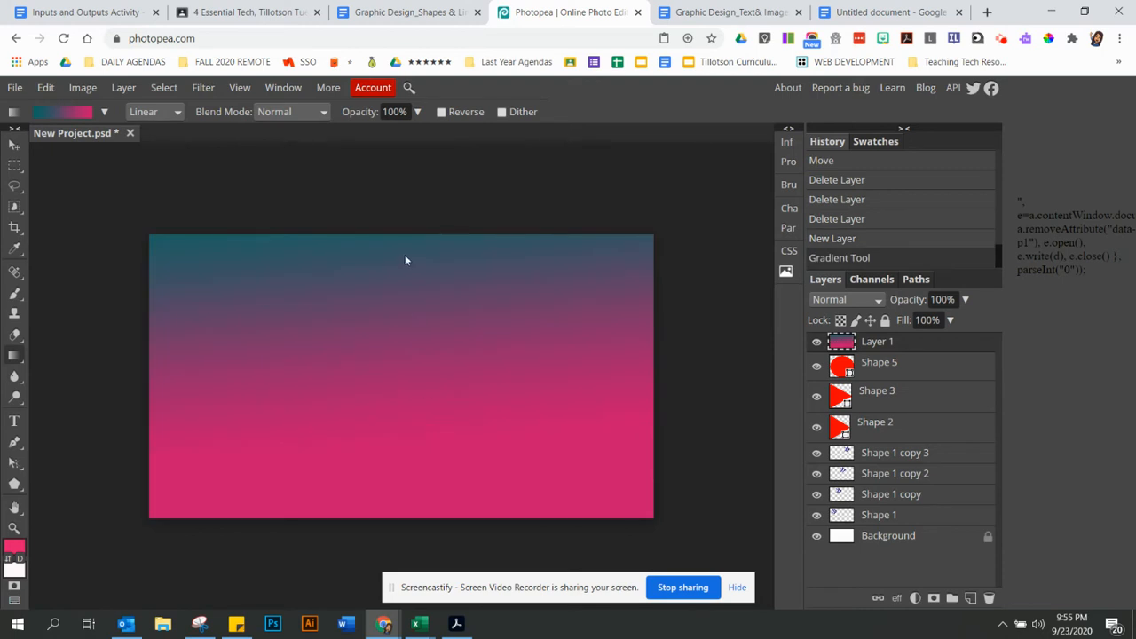
mouse_move(397, 414)
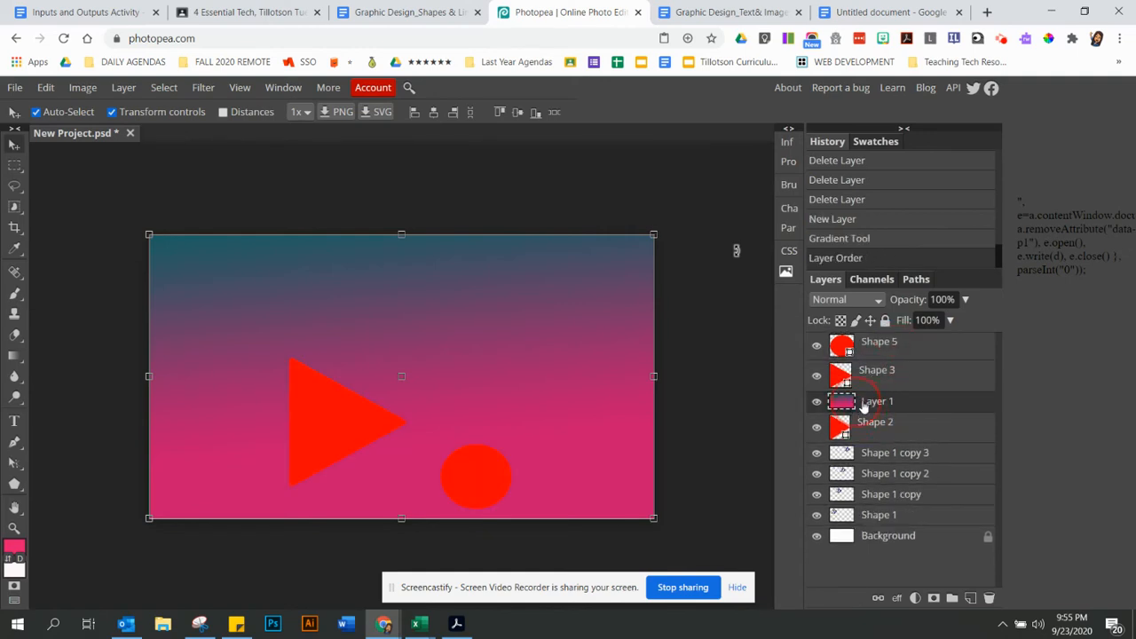
mouse_move(909, 410)
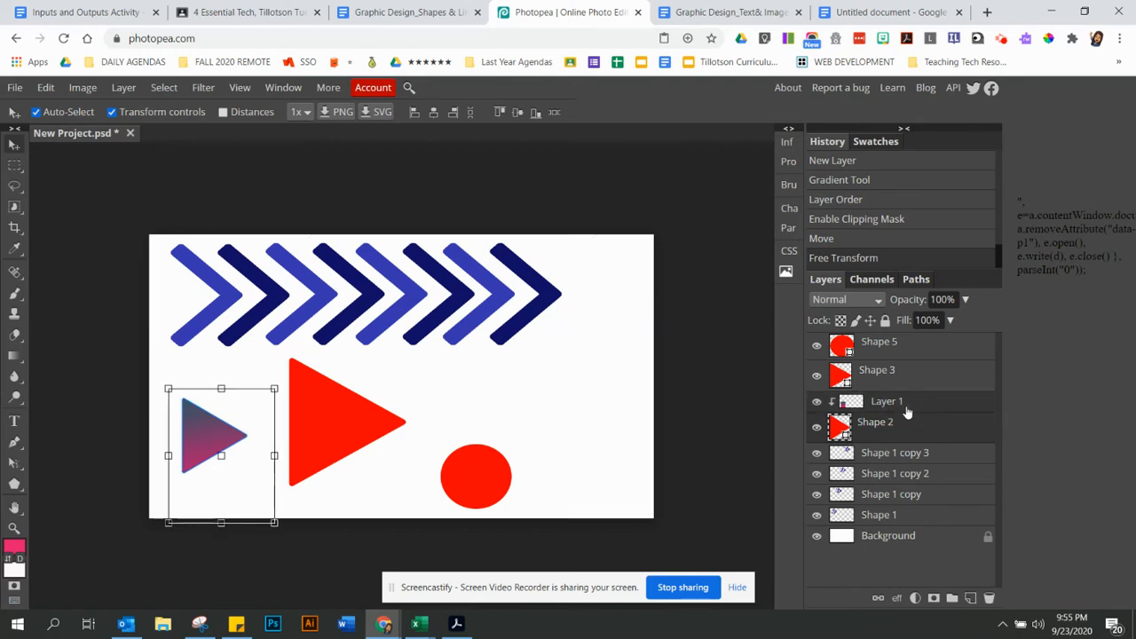
mouse_move(924, 432)
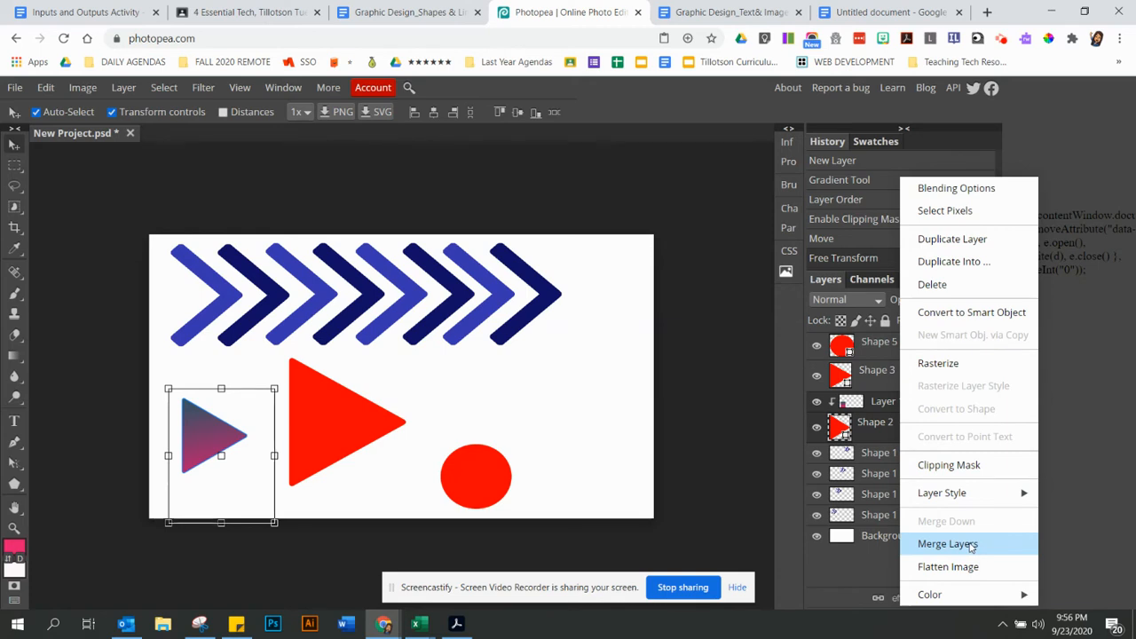
- Merge the gradient into the small triangle and move it, tilted, to the upper right beside the circle
left_click(948, 543)
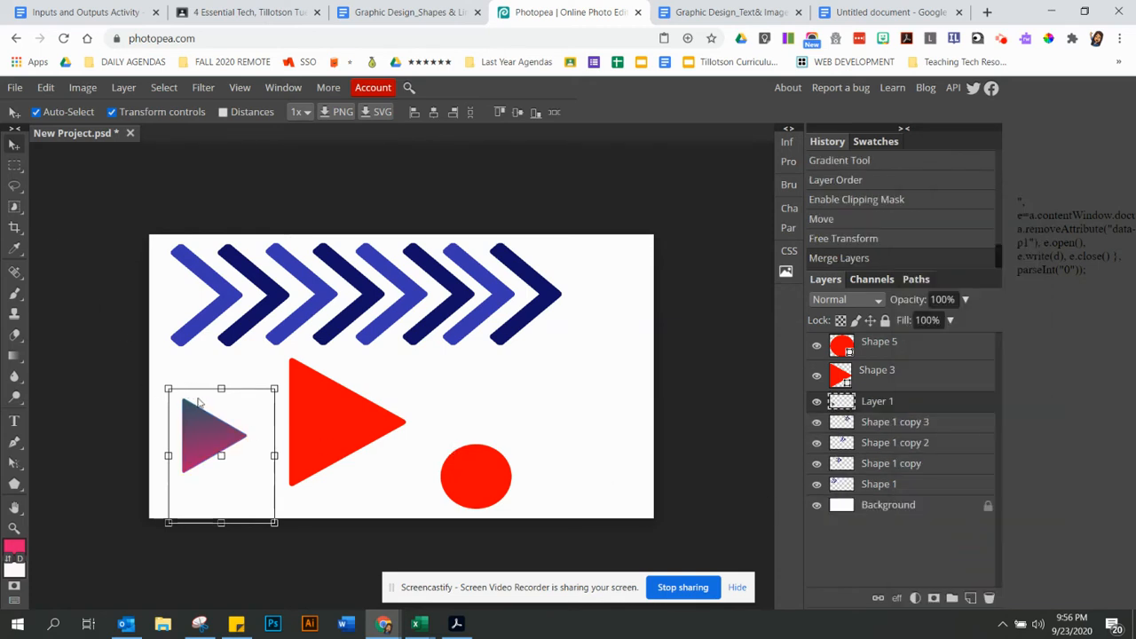
left_click_drag(220, 435, 576, 387)
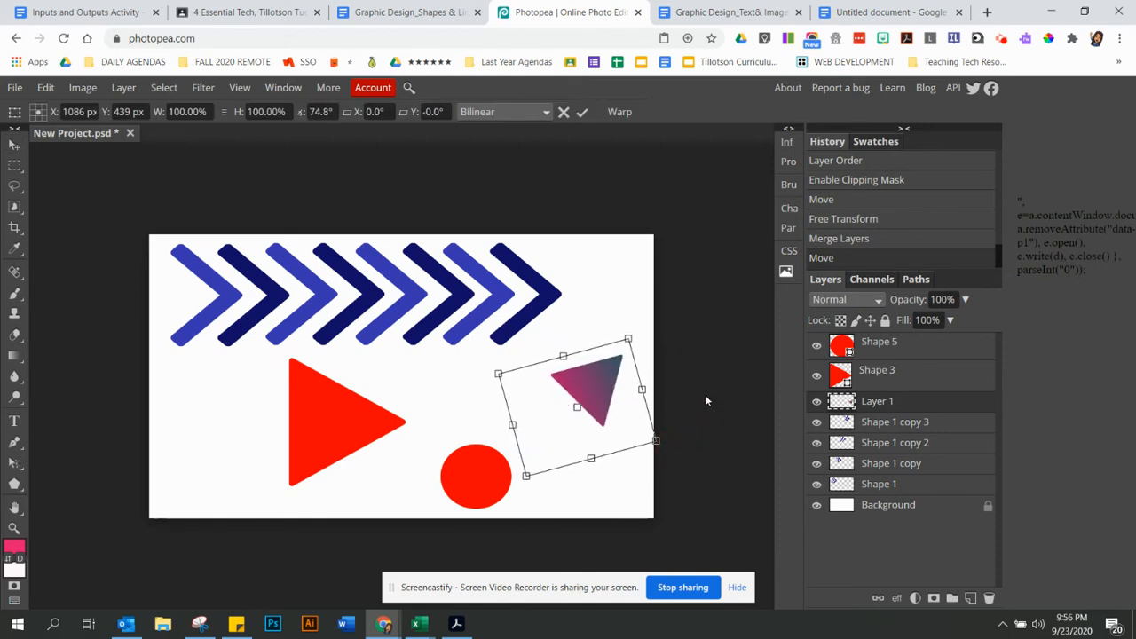
left_click(14, 146)
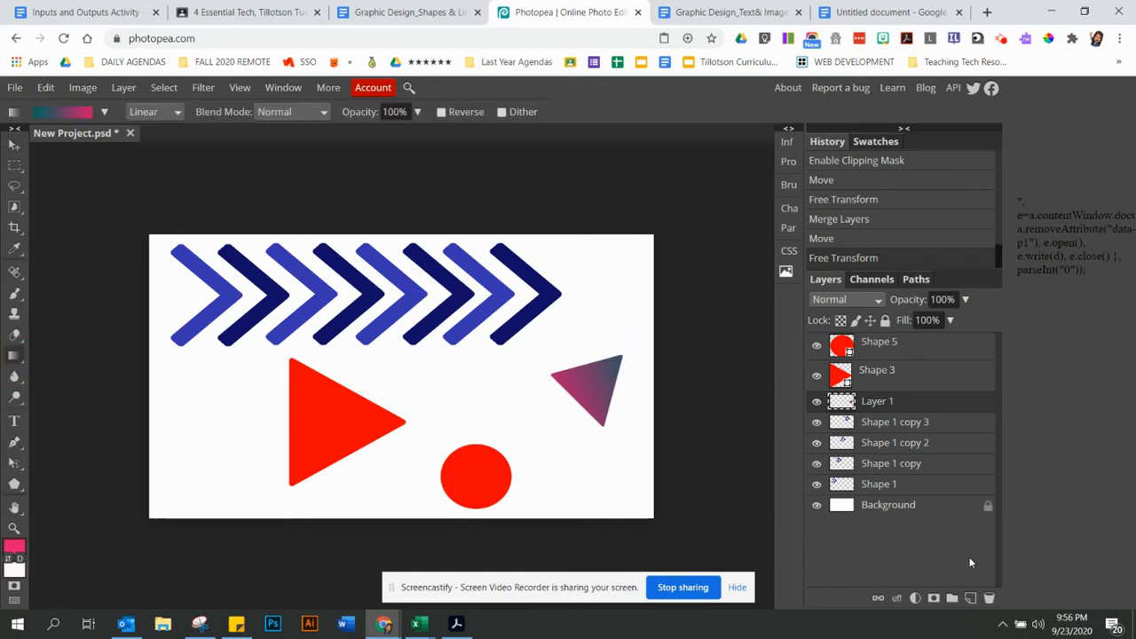
- Draw the teal-to-pink gradient on a new layer over the large triangle and select both layers
left_click(969, 596)
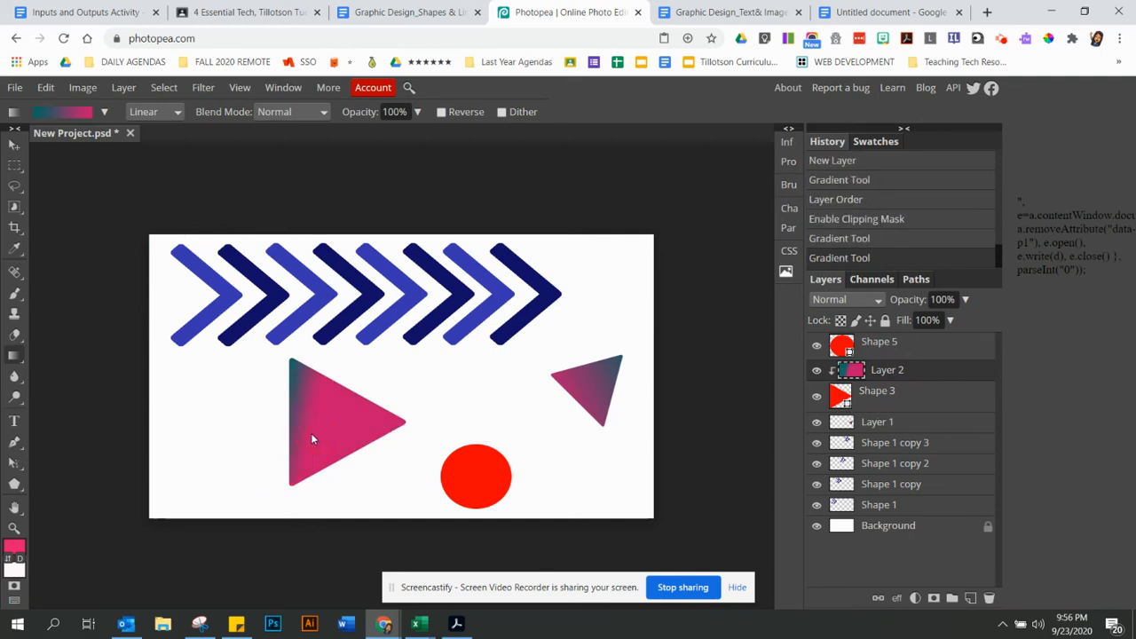
left_click_drag(311, 435, 382, 465)
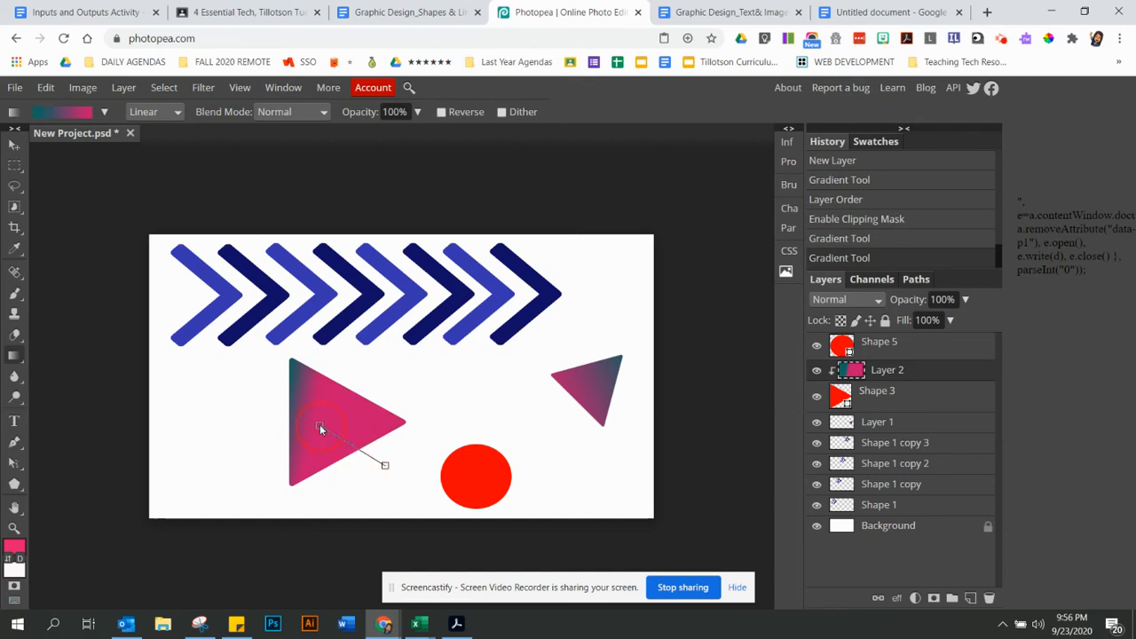
left_click_drag(321, 428, 384, 465)
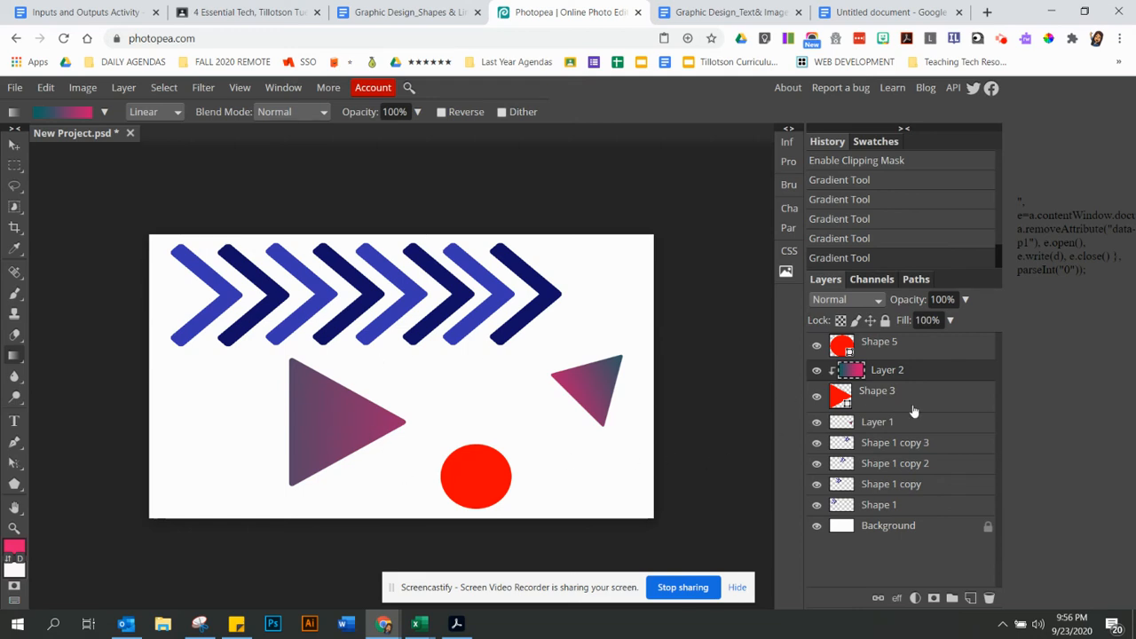
left_click(877, 390)
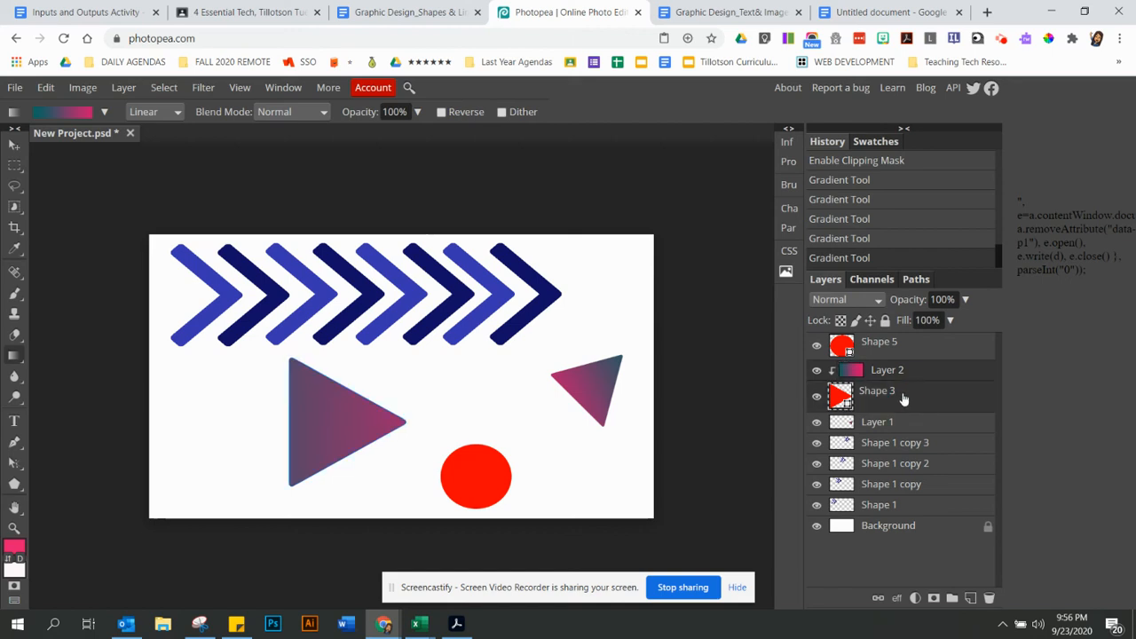
mouse_move(919, 401)
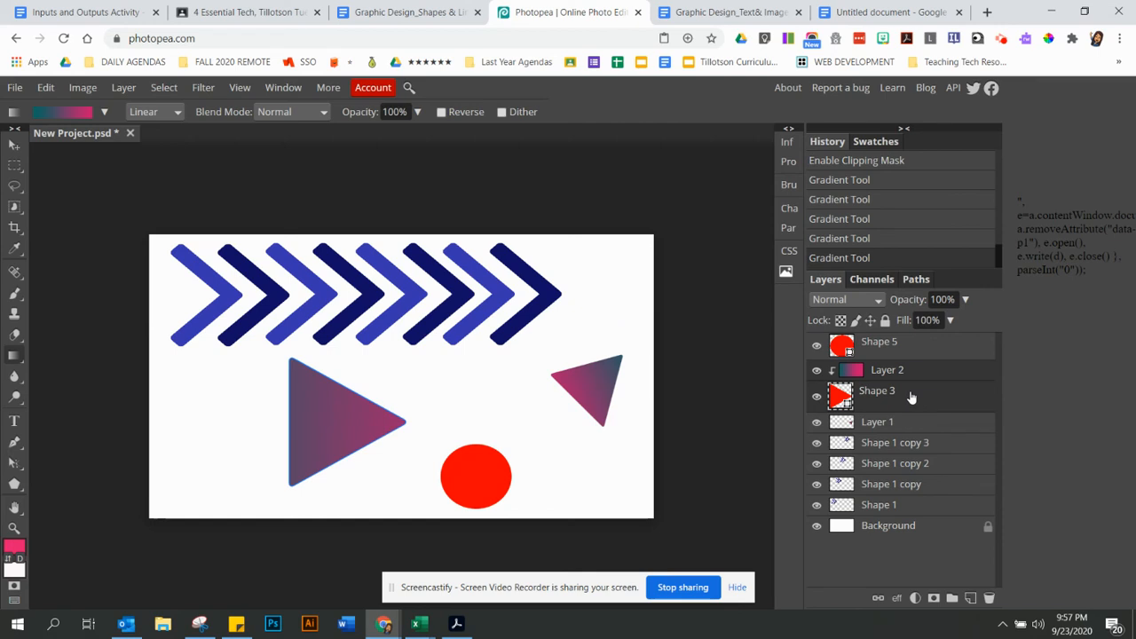
- Merge the gradient into the large triangle and move it toward the lower left
right_click(877, 390)
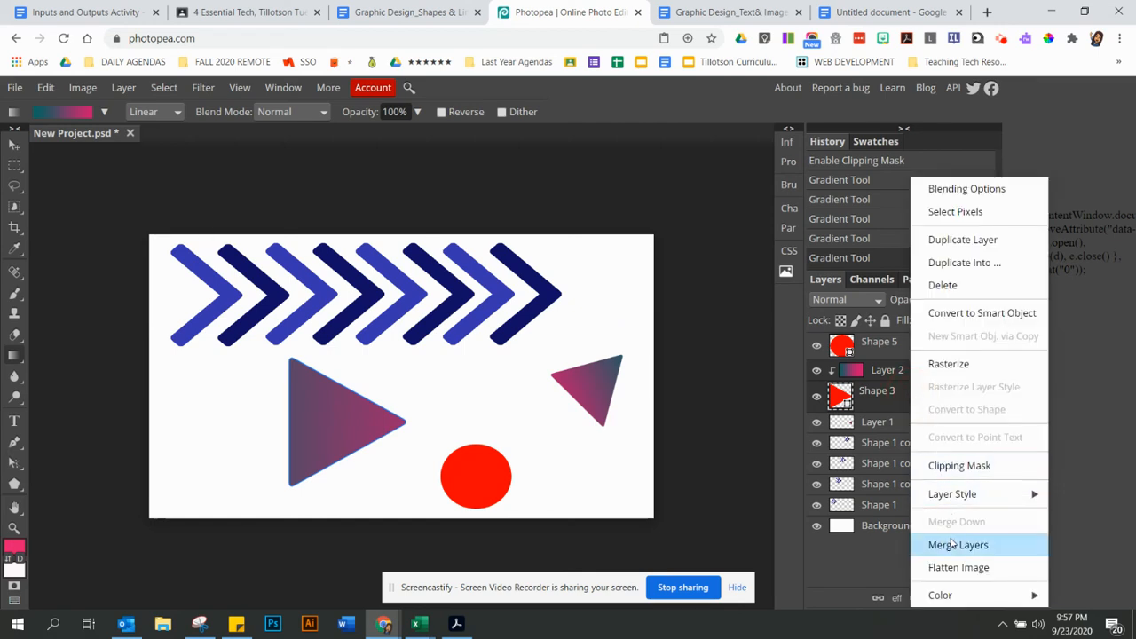
left_click(958, 543)
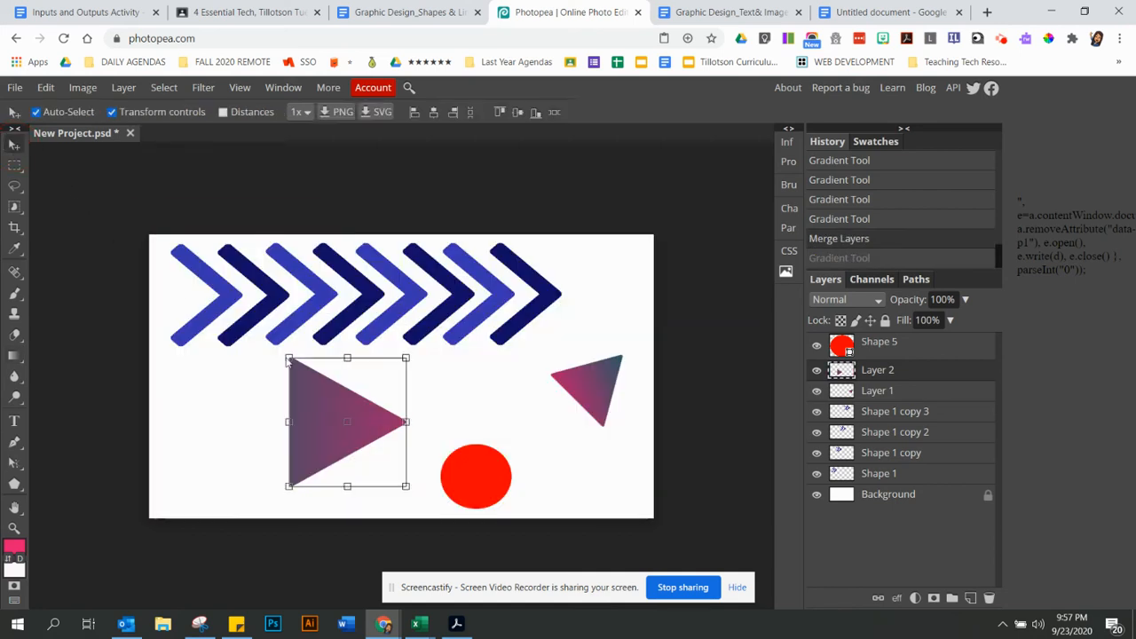
left_click_drag(346, 422, 234, 433)
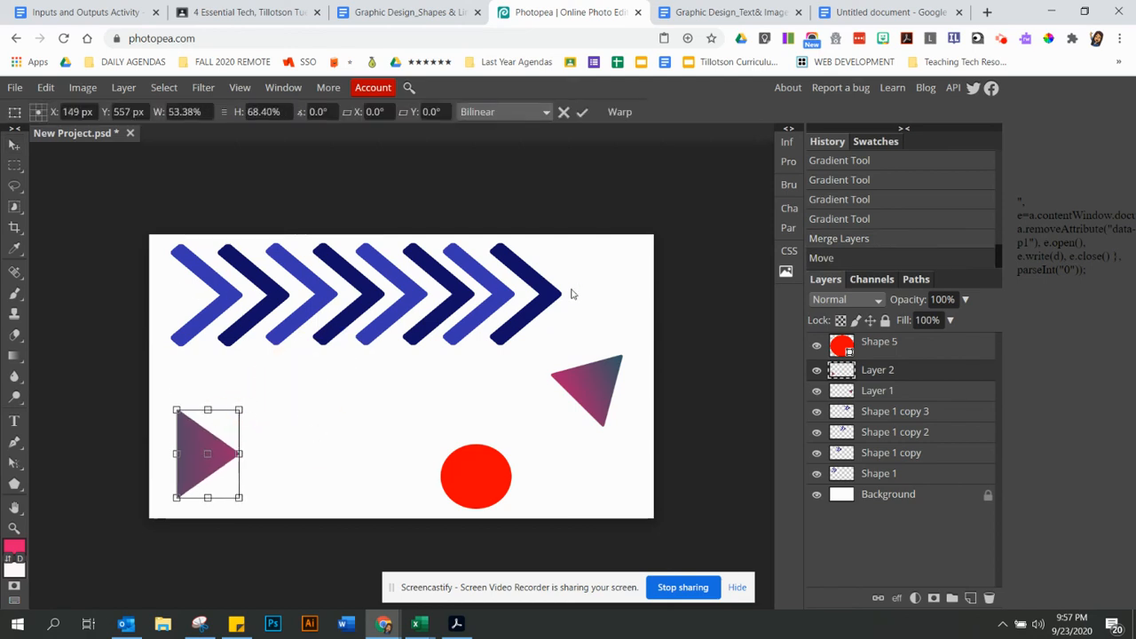
mouse_move(894, 412)
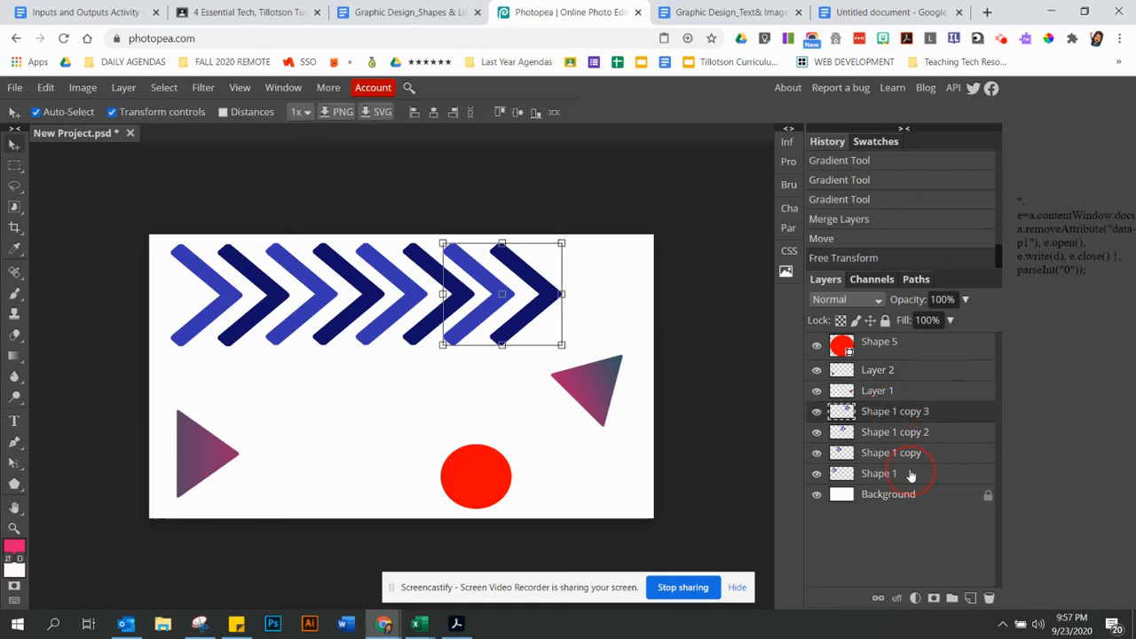
- Merge all the Shape 1 chevron layers into a single layer
right_click(878, 472)
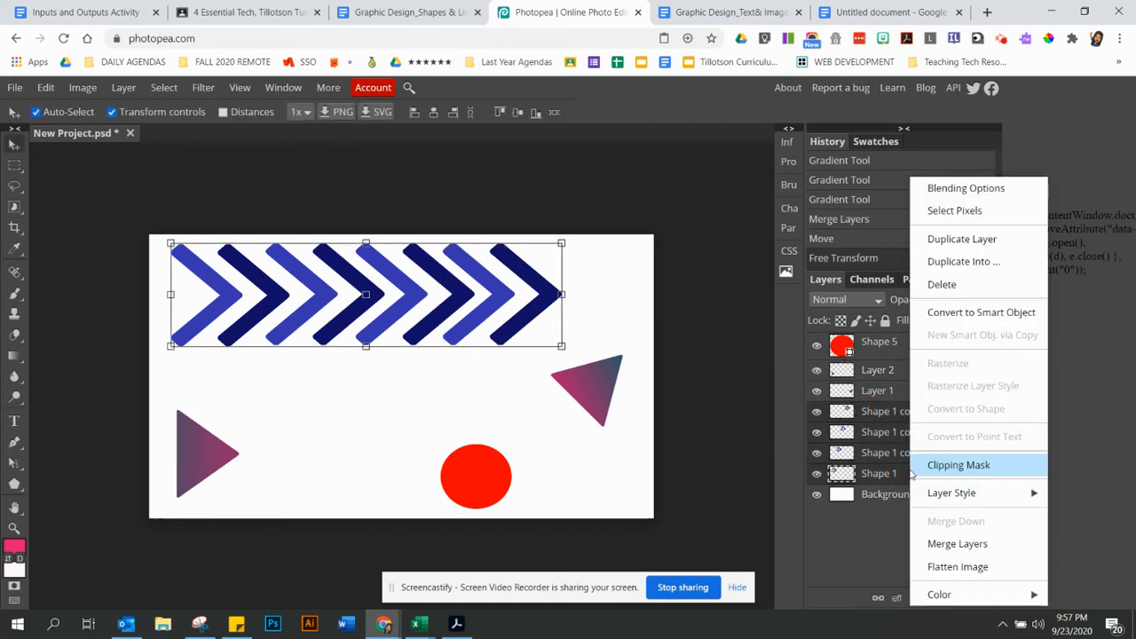
mouse_move(958, 543)
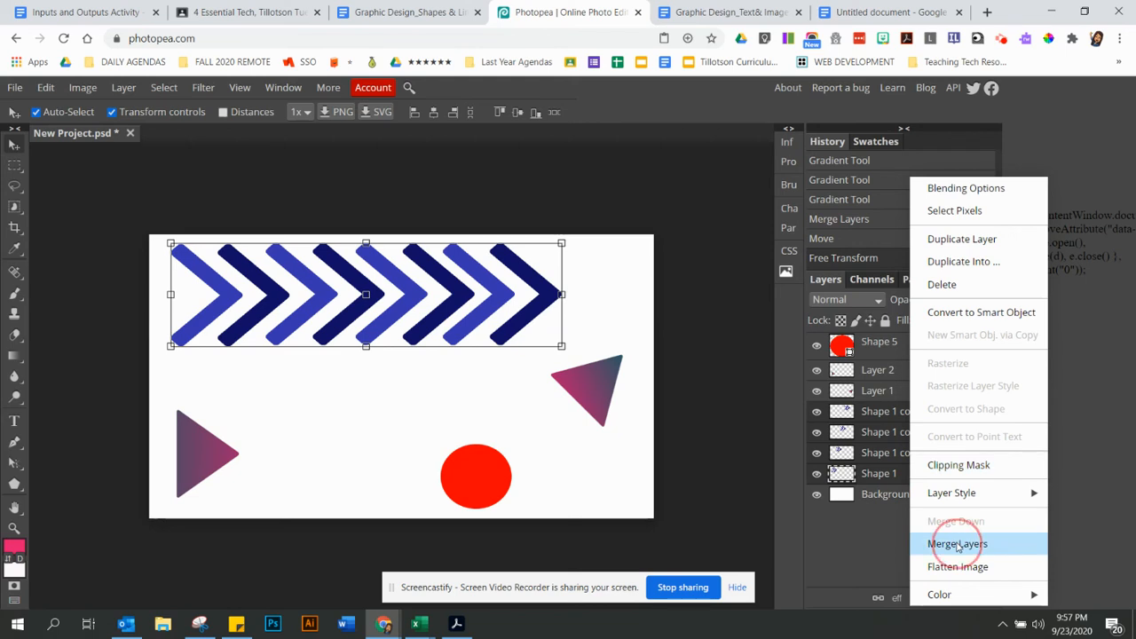
left_click(957, 543)
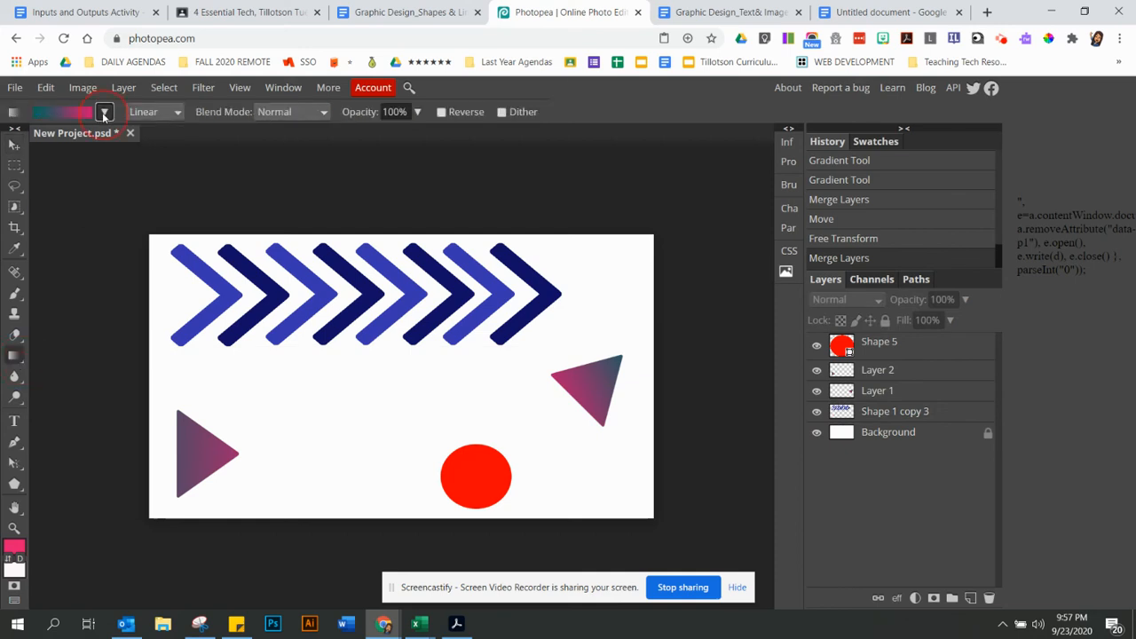
- Add a new empty layer above the red circle layer
left_click(103, 110)
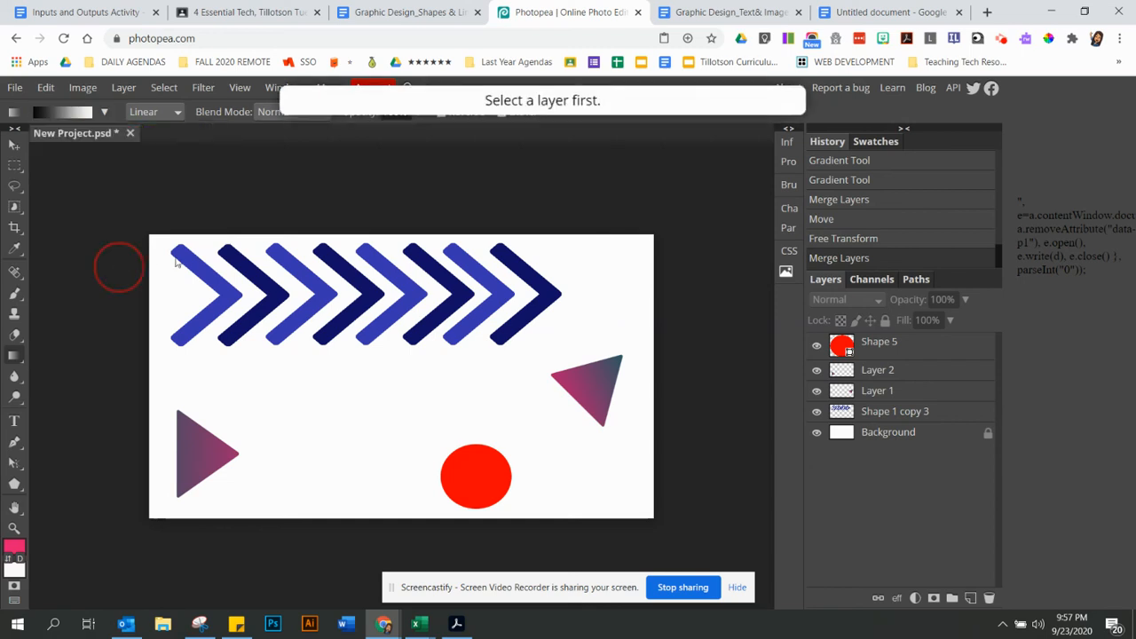
left_click(969, 596)
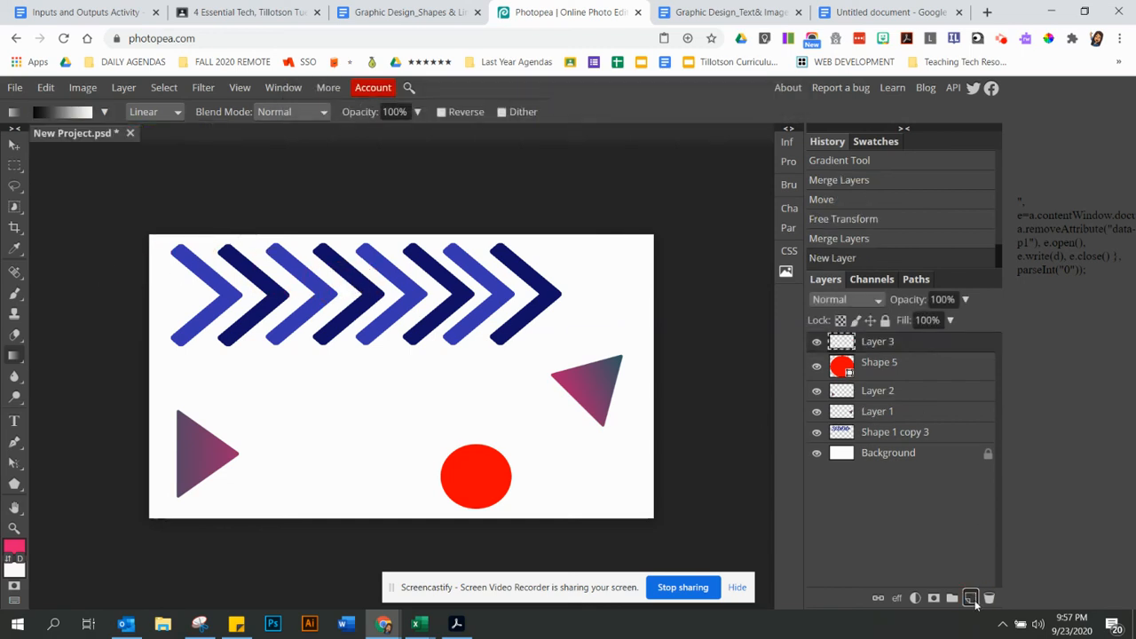